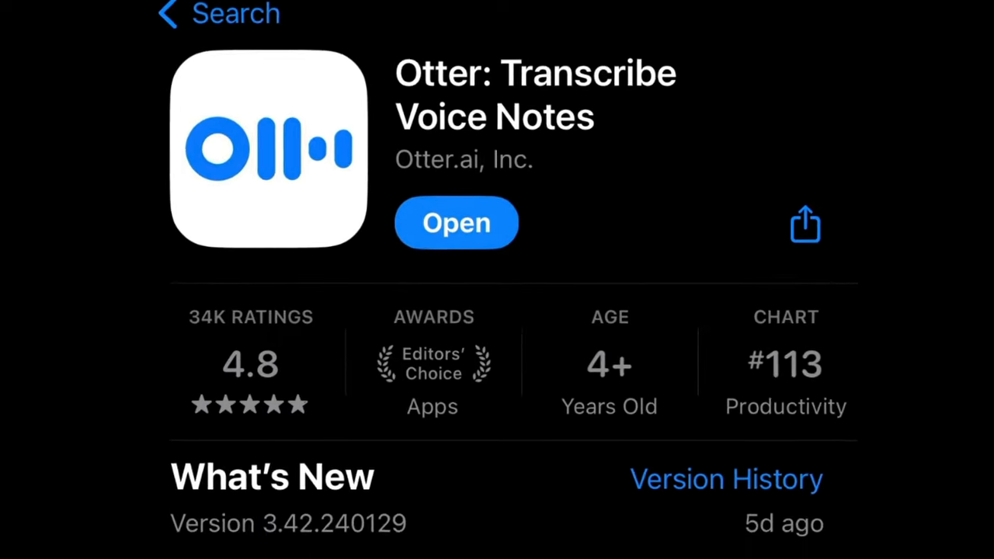
Launch Otter, view a meeting note's Summary tab, and return to the home screen.
{"action": "left_click", "coordinate": [456, 223]}
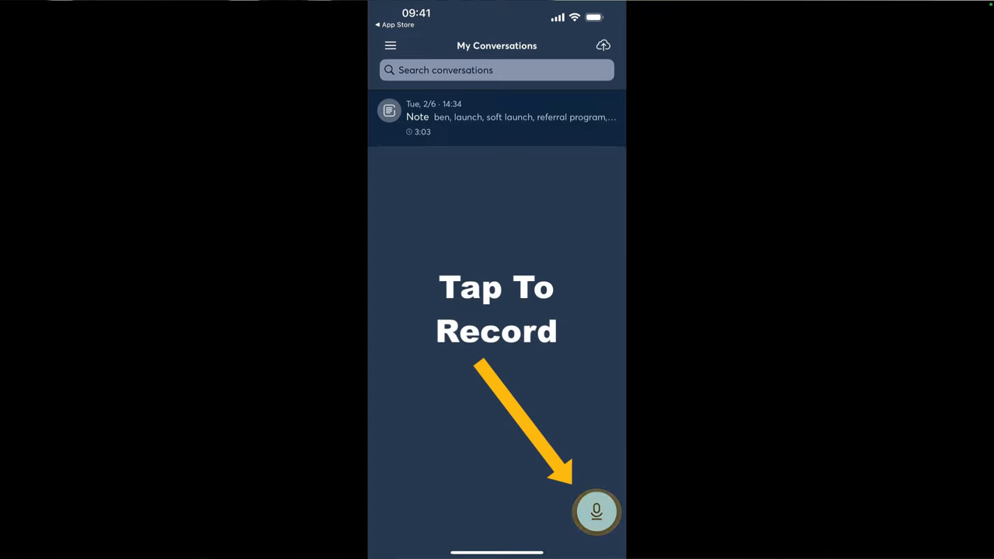
{"action": "left_click", "coordinate": [596, 511]}
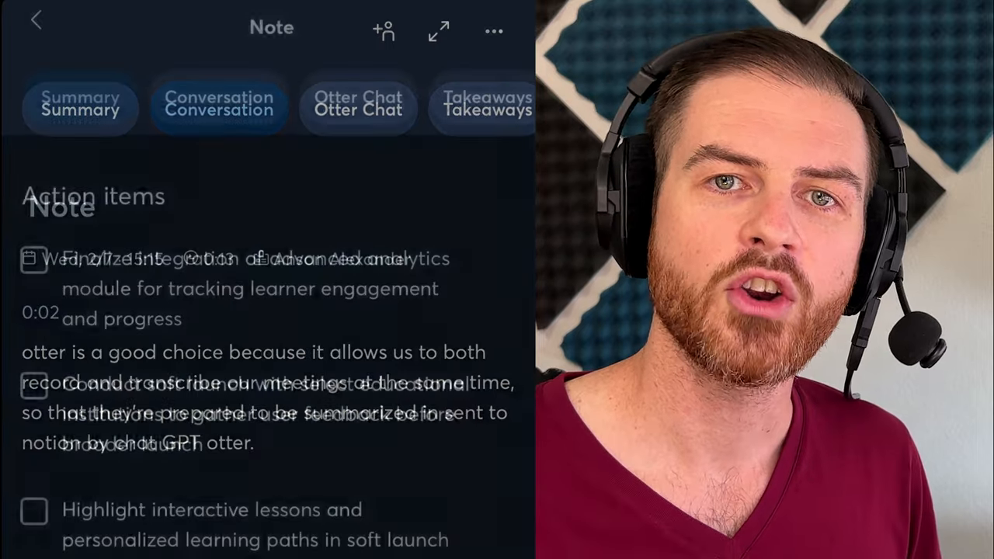
{"action": "left_click", "coordinate": [80, 98]}
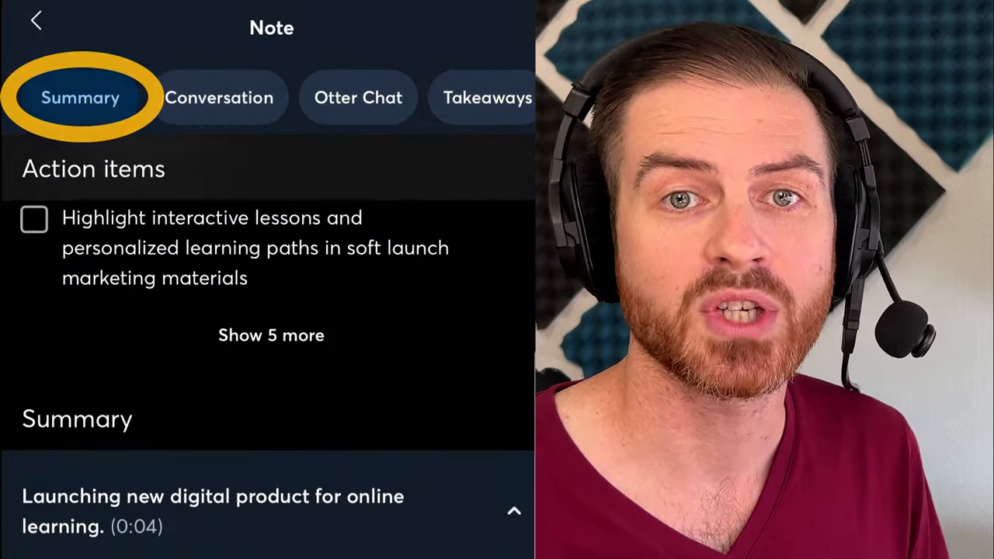
{"action": "scroll", "scroll_direction": "down", "scroll_amount": 3}
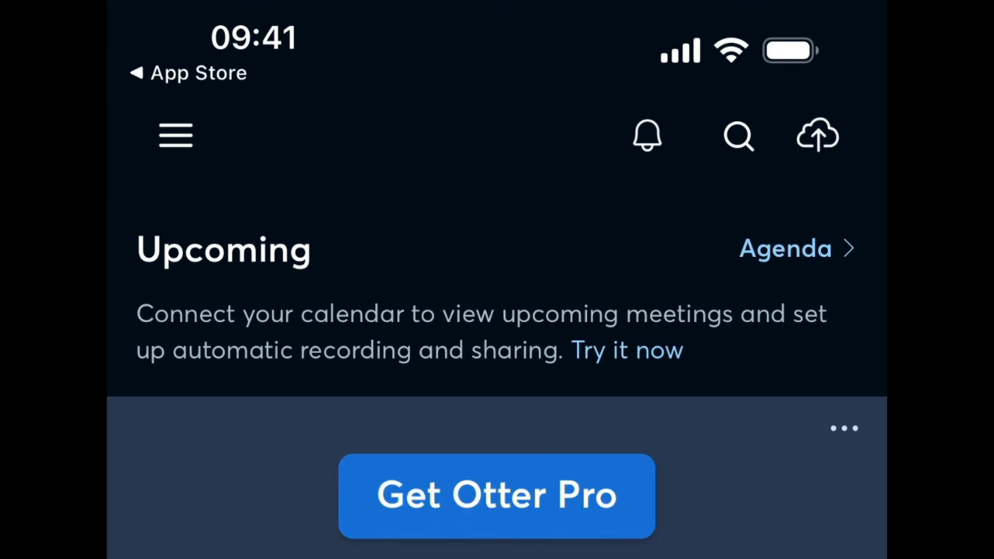
Export the Tue 2/6 meeting transcript from My Conversations as text and share it.
{"action": "left_click", "coordinate": [174, 135]}
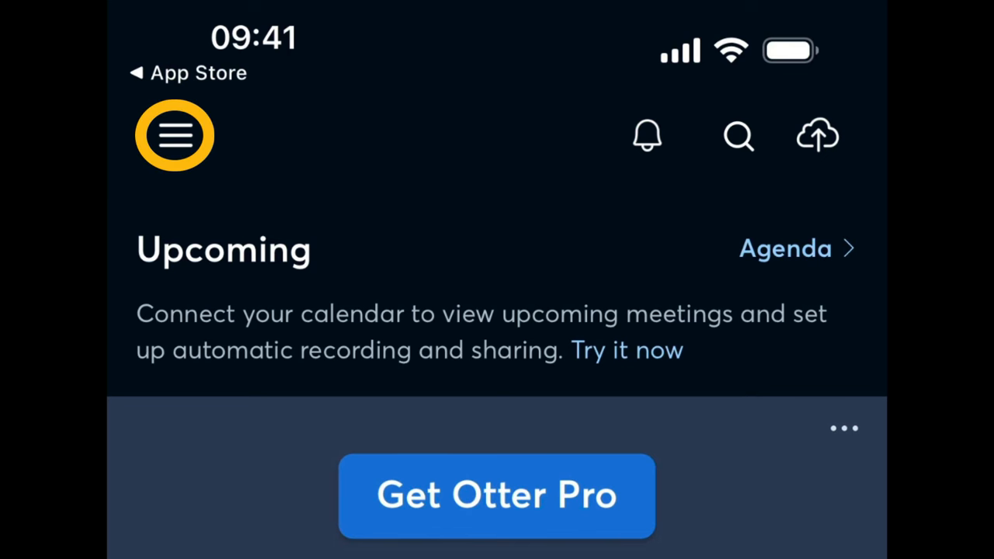
{"action": "left_click", "coordinate": [175, 135]}
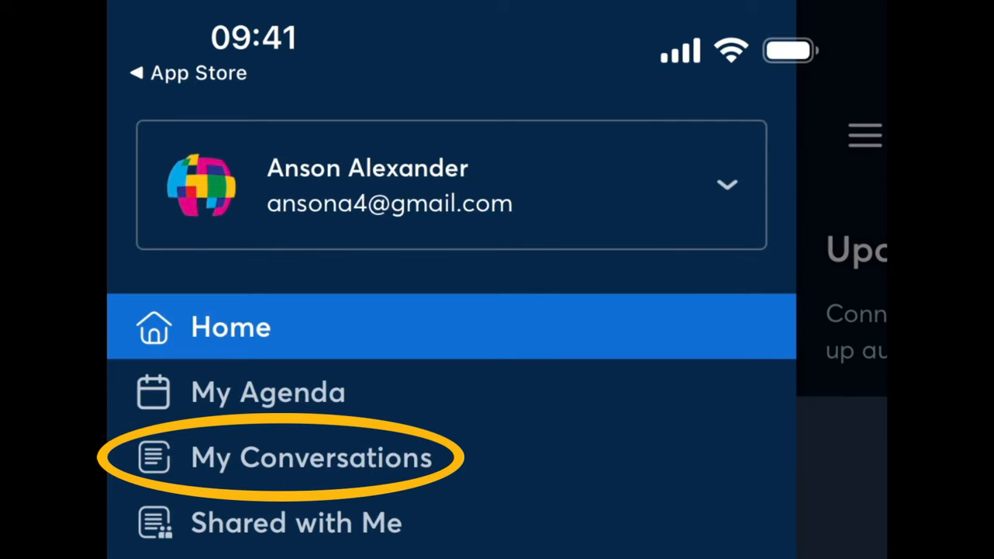
{"action": "left_click", "coordinate": [311, 458]}
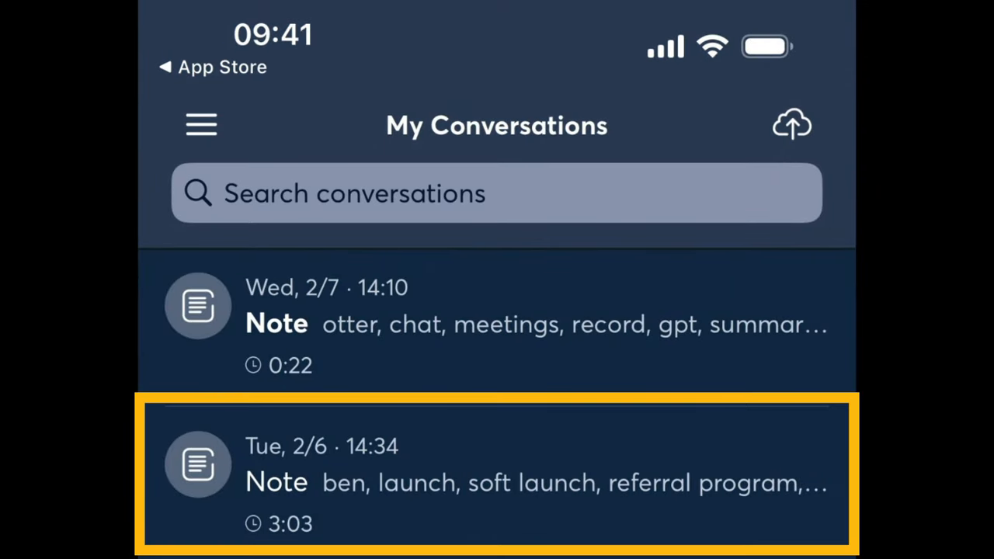
{"action": "left_click", "coordinate": [497, 473]}
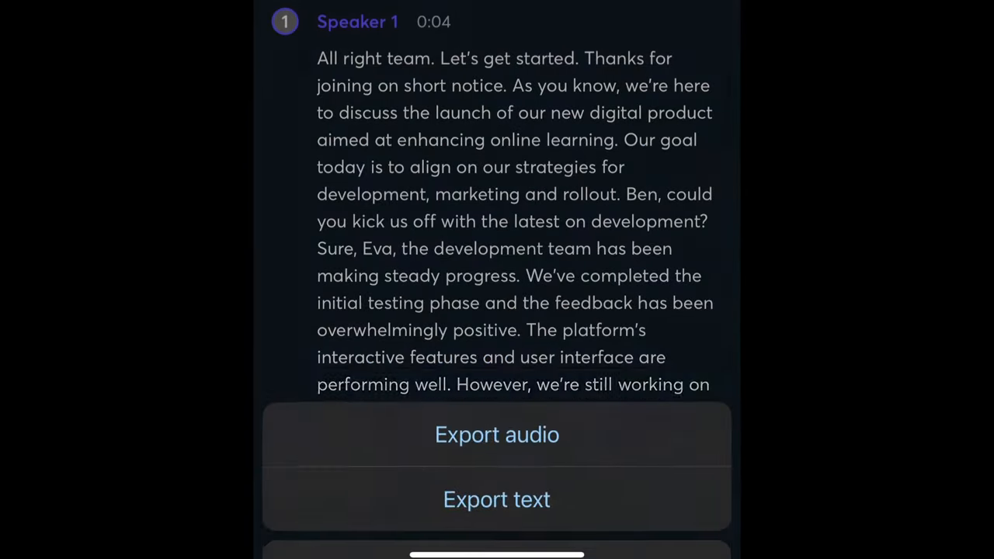
{"action": "left_click", "coordinate": [496, 500]}
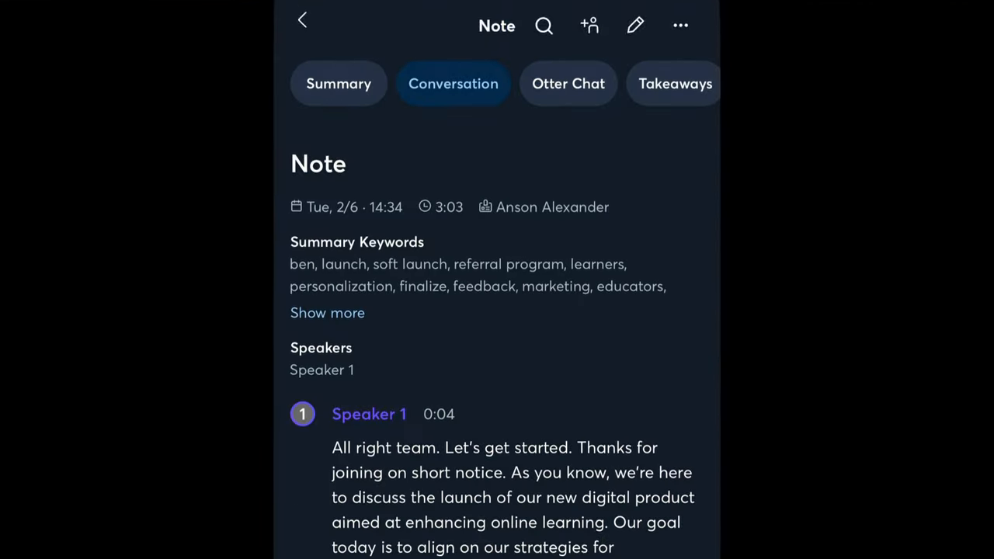
{"action": "left_click", "coordinate": [680, 25]}
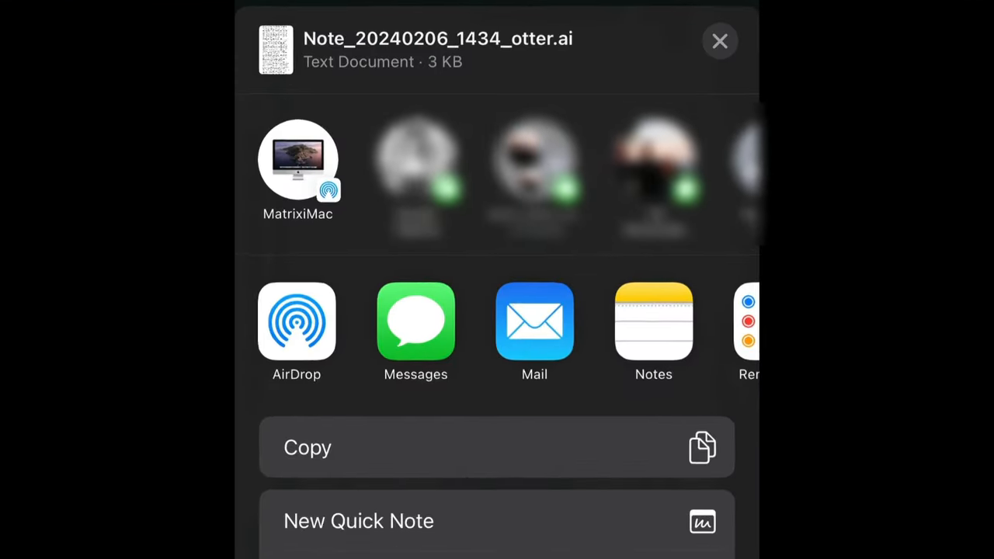
{"action": "left_click", "coordinate": [719, 40]}
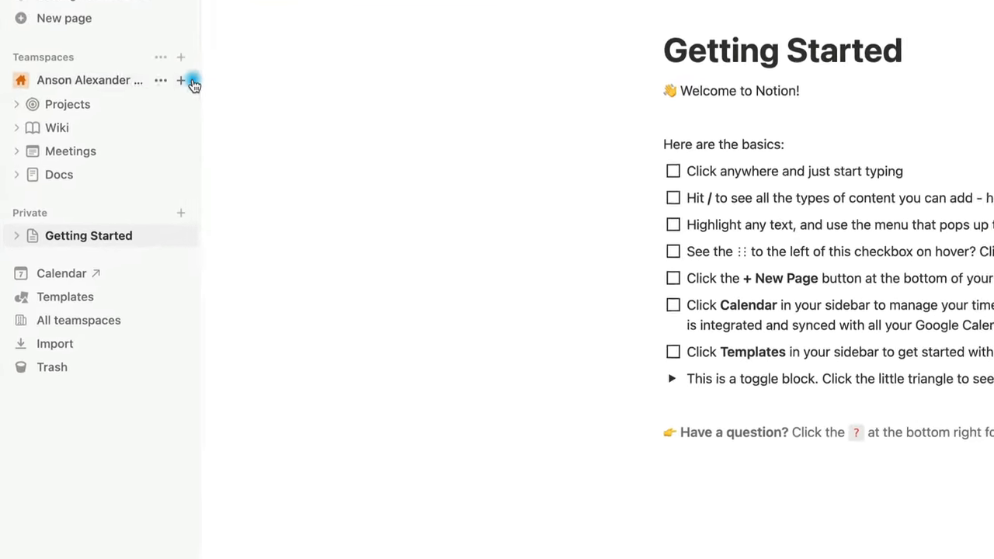
Add a blank Meeting Notes page with a Summaries table sub-page and a URL column.
{"action": "left_click", "coordinate": [180, 80]}
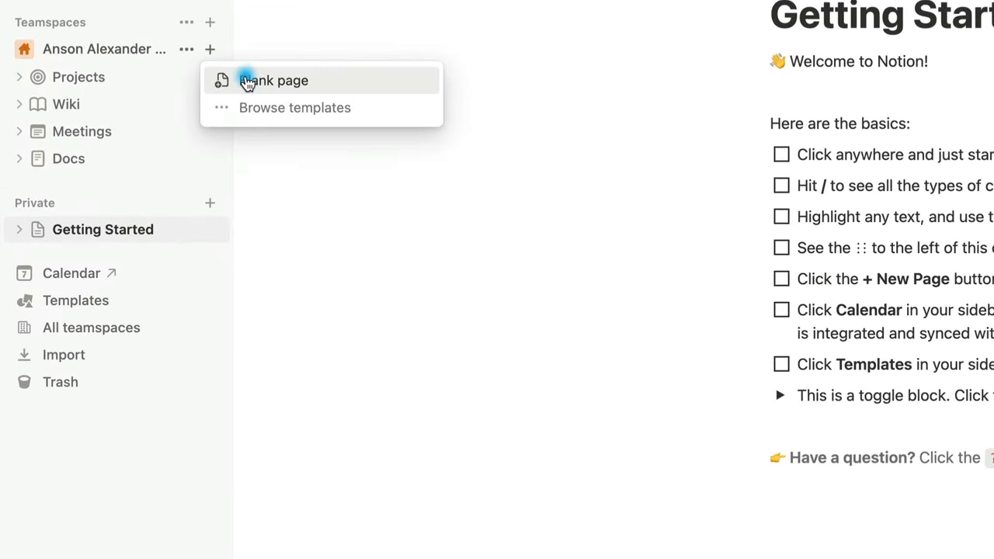
{"action": "left_click", "coordinate": [274, 80]}
{"action": "type", "text": "Meeting Notes"}
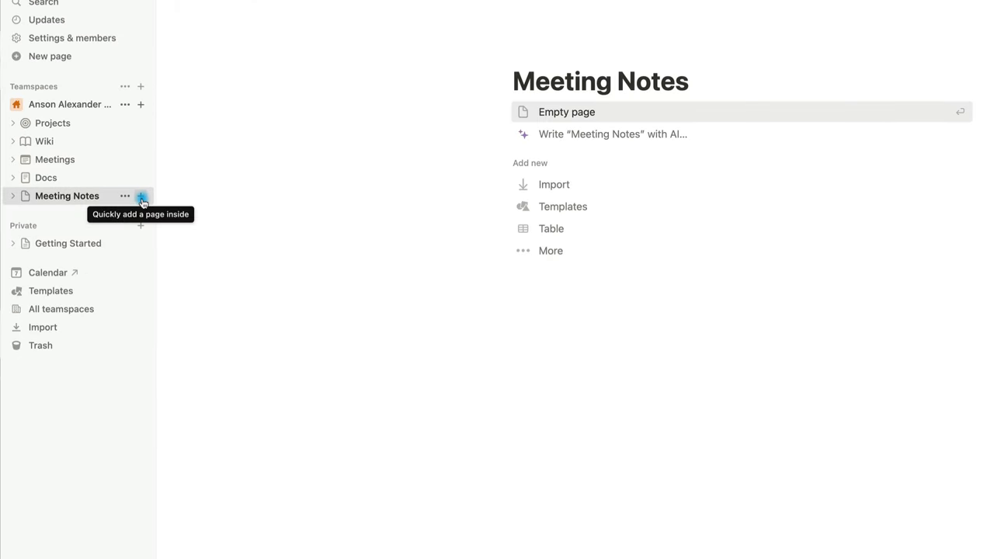
{"action": "left_click", "coordinate": [141, 196]}
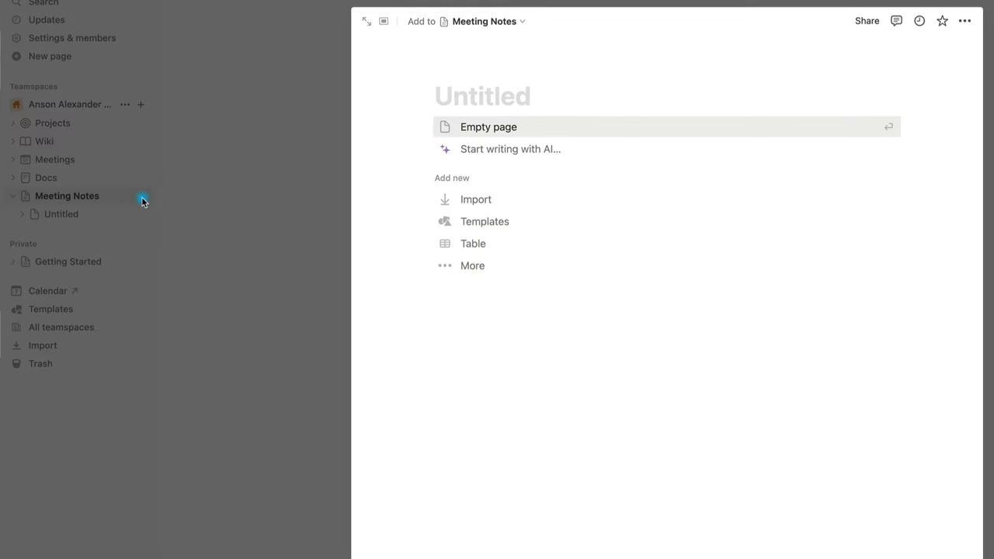
{"action": "type", "text": "Summaries"}
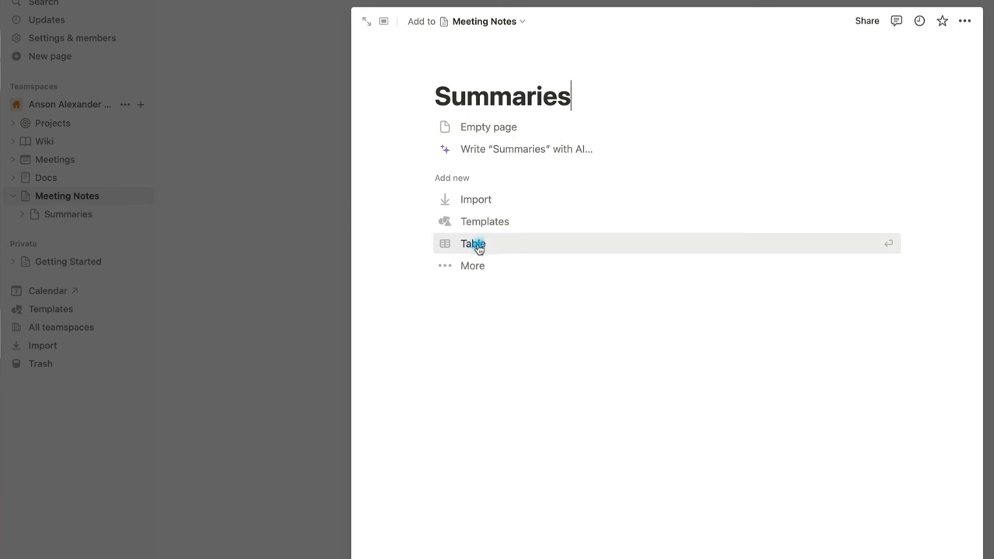
{"action": "left_click", "coordinate": [472, 243]}
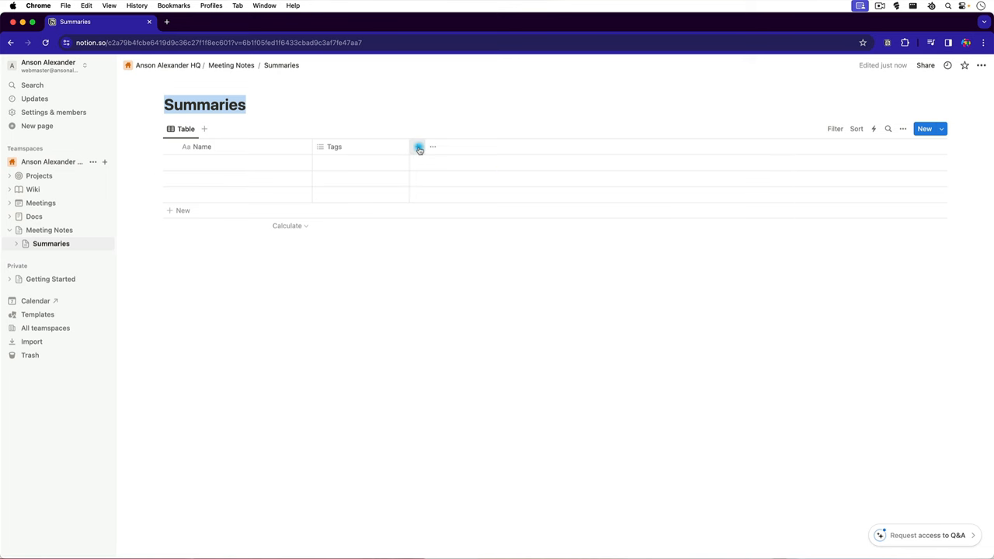
{"action": "left_click", "coordinate": [417, 147]}
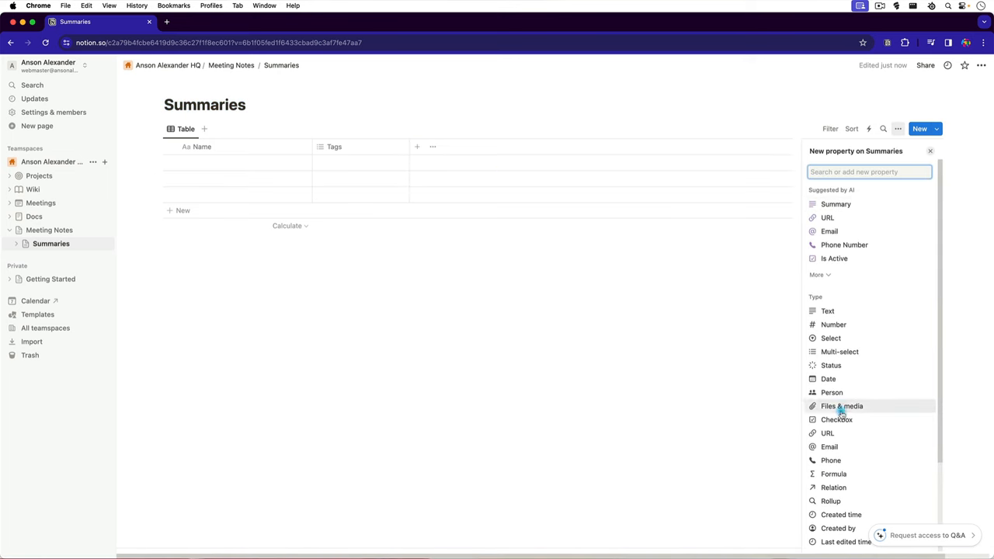
{"action": "left_click", "coordinate": [827, 434]}
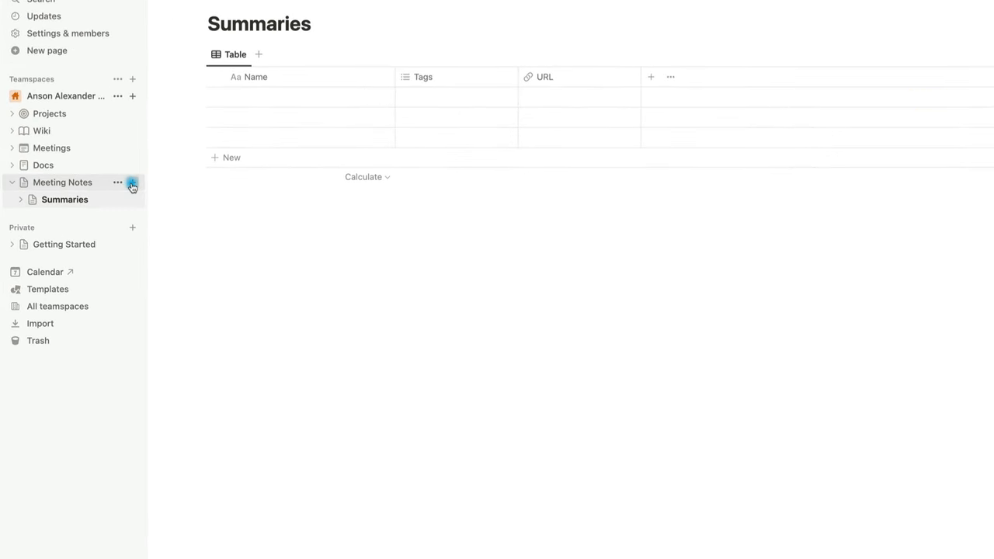
Create a sub-page titled Prompts under Meeting Notes, beside Summaries.
{"action": "left_click", "coordinate": [132, 183]}
{"action": "type", "text": "Prompts"}
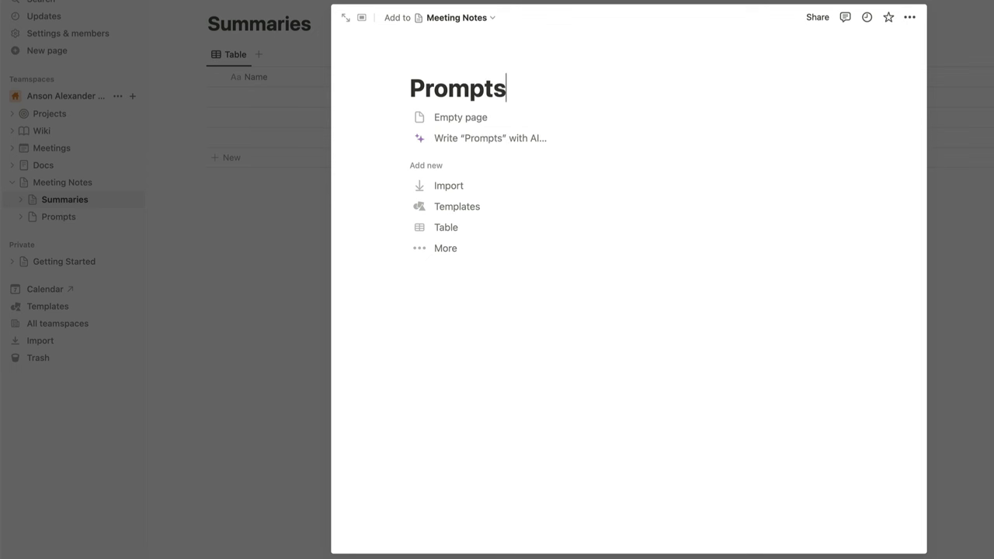
{"action": "left_click", "coordinate": [460, 117]}
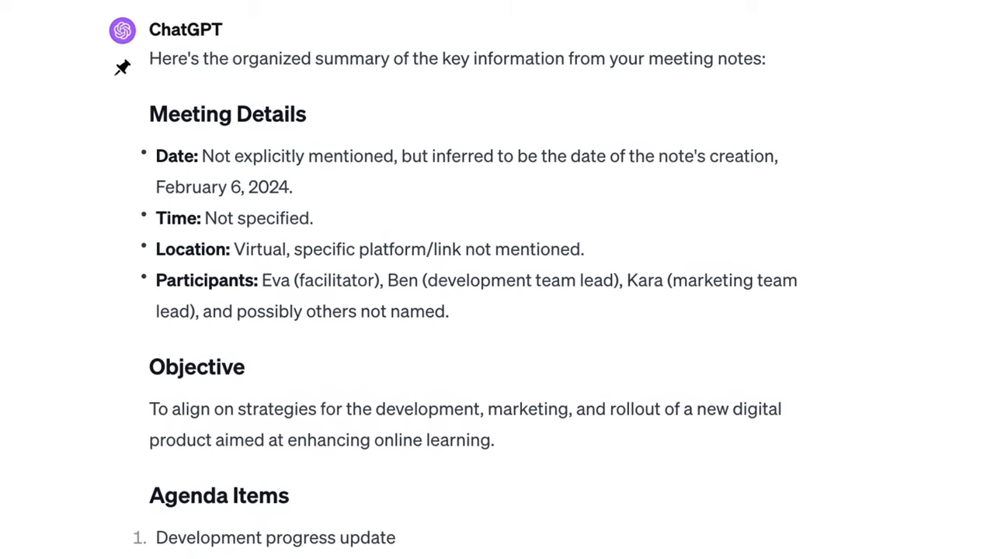
Scroll through ChatGPT's meeting summary covering details, objective and agenda items.
{"action": "scroll", "scroll_direction": "down", "scroll_amount": 3}
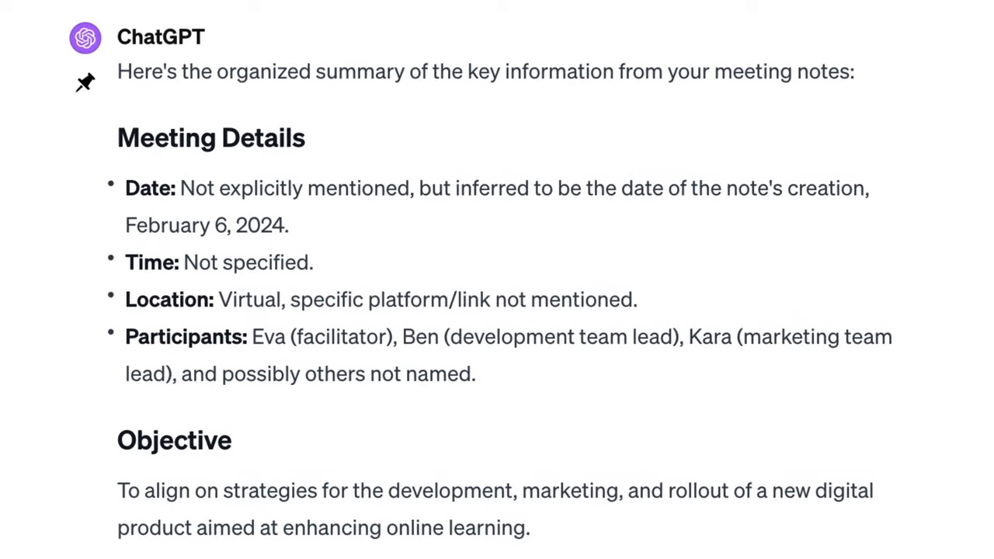
{"action": "left_click", "coordinate": [17, 68]}
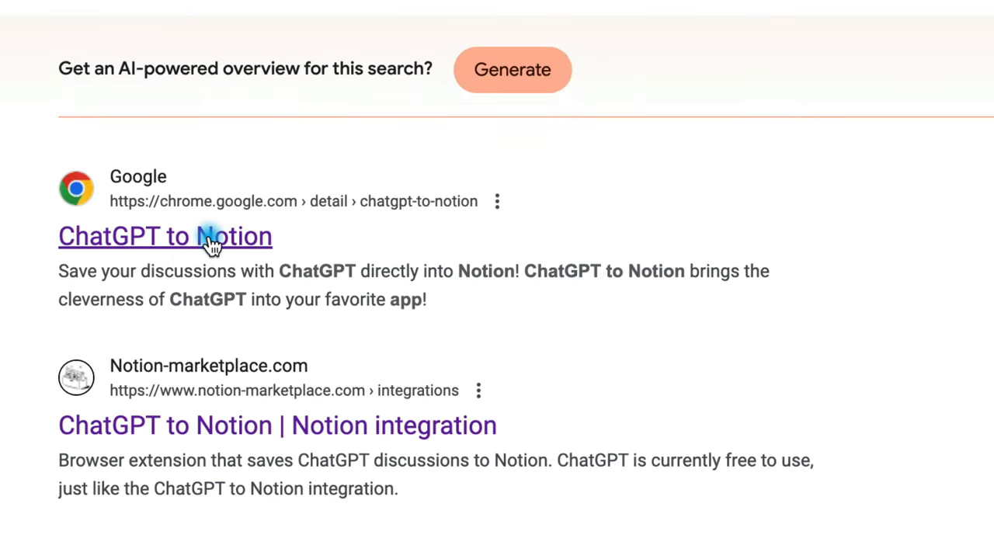
Install the ChatGPT to Notion extension and launch it from the Extensions list.
{"action": "left_click", "coordinate": [165, 237]}
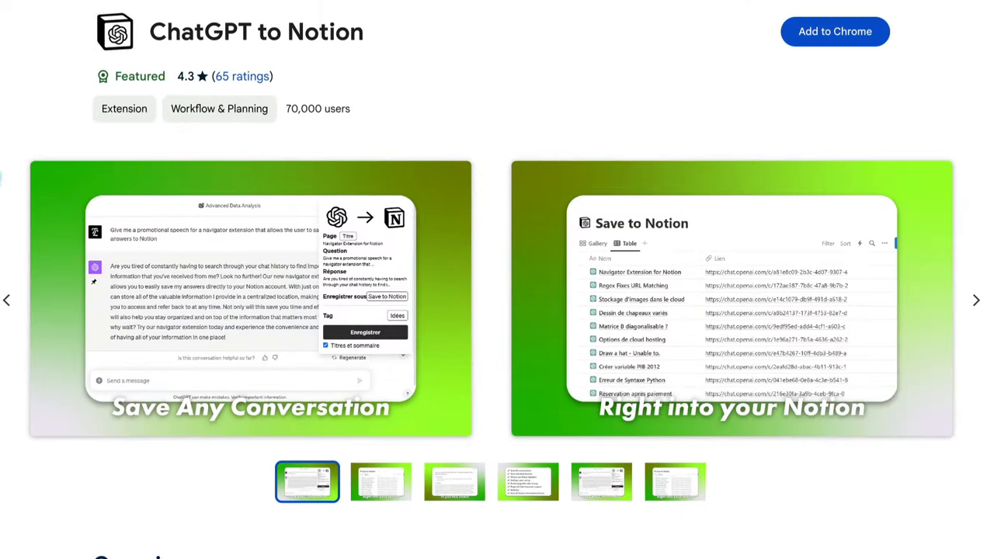
{"action": "mouse_move", "coordinate": [835, 36]}
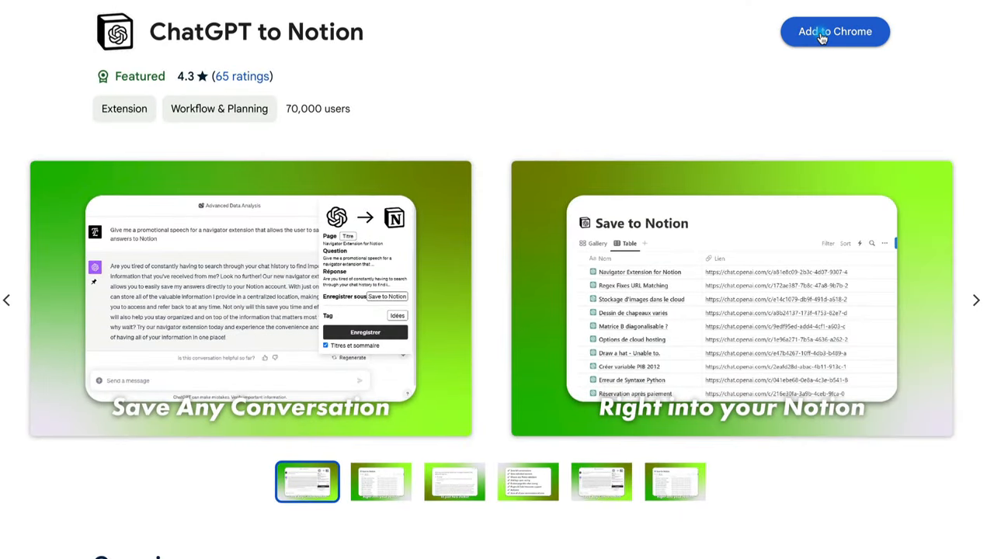
{"action": "left_click", "coordinate": [835, 31]}
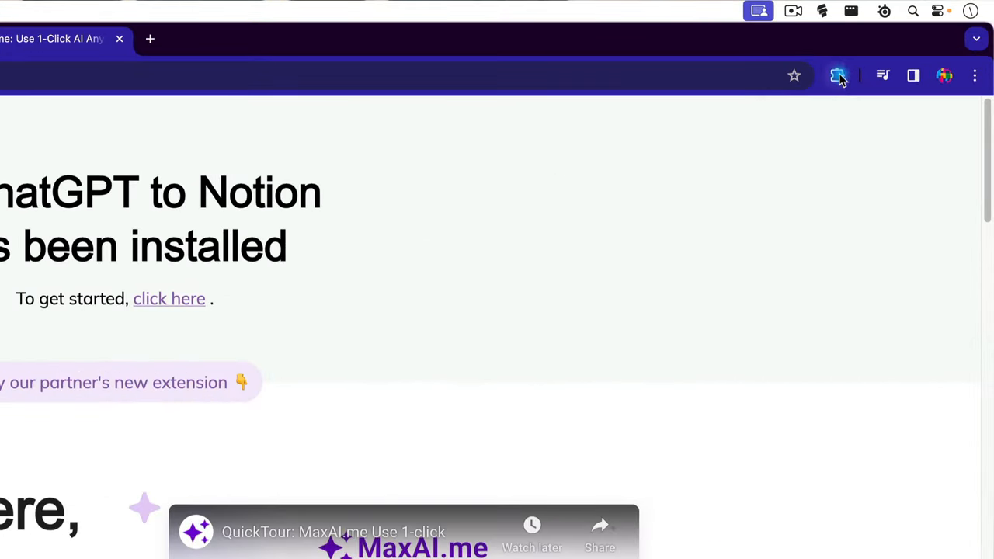
{"action": "left_click", "coordinate": [838, 75]}
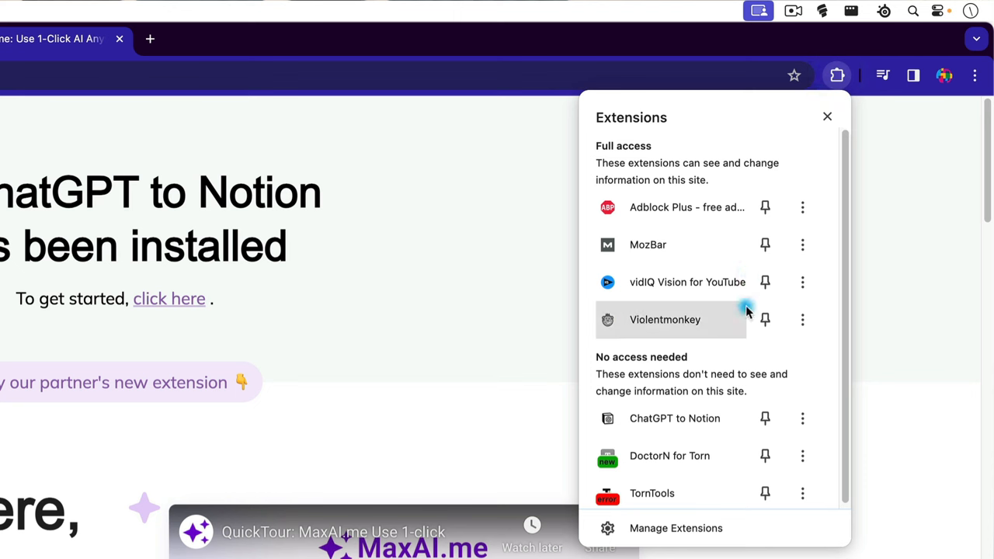
{"action": "mouse_move", "coordinate": [692, 431]}
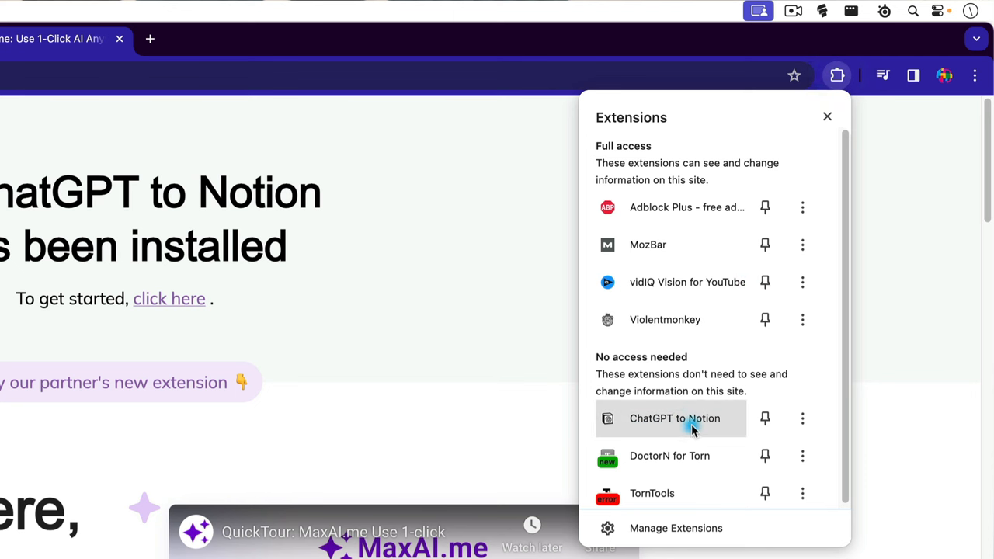
{"action": "left_click", "coordinate": [765, 417]}
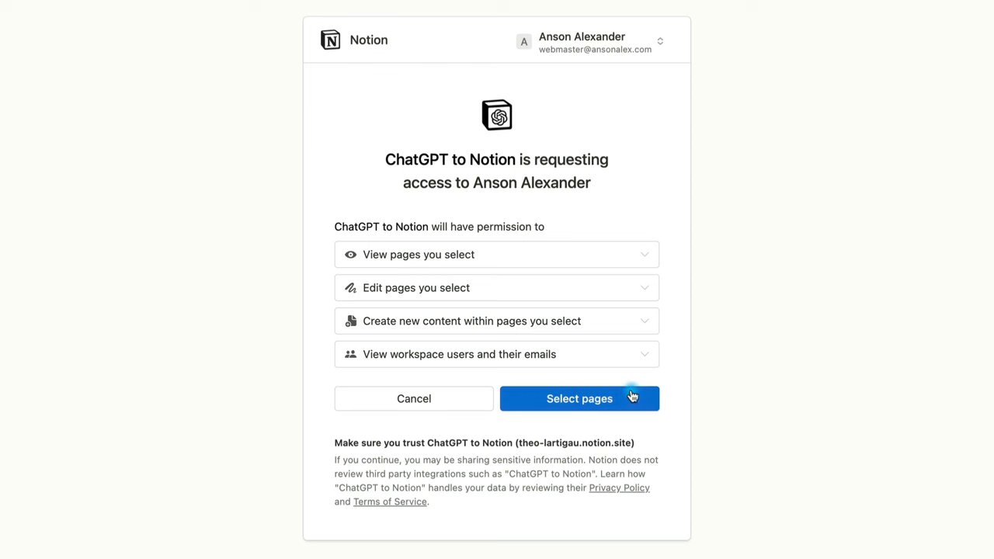
Allow the ChatGPT to Notion integration access to the Meeting Notes page.
{"action": "left_click", "coordinate": [579, 398]}
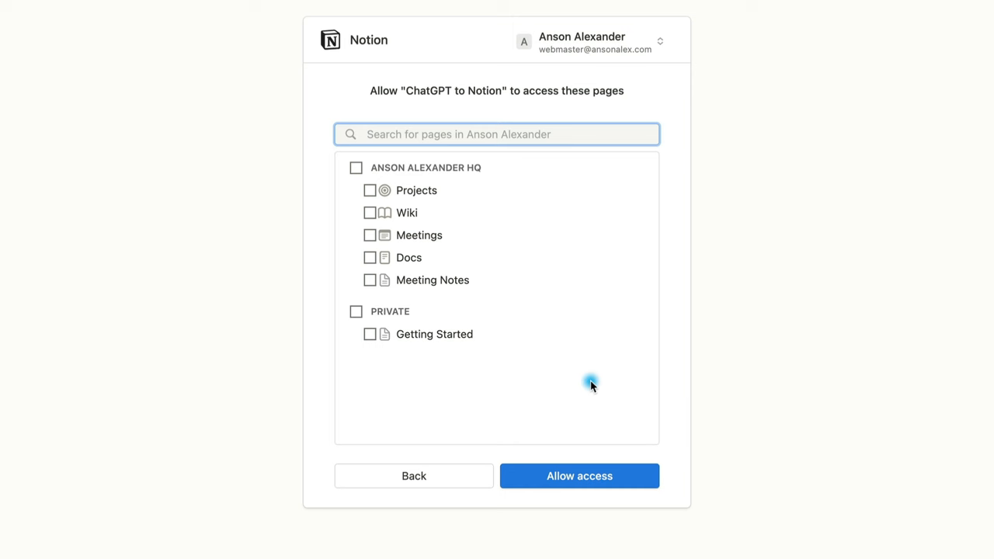
{"action": "left_click", "coordinate": [370, 280]}
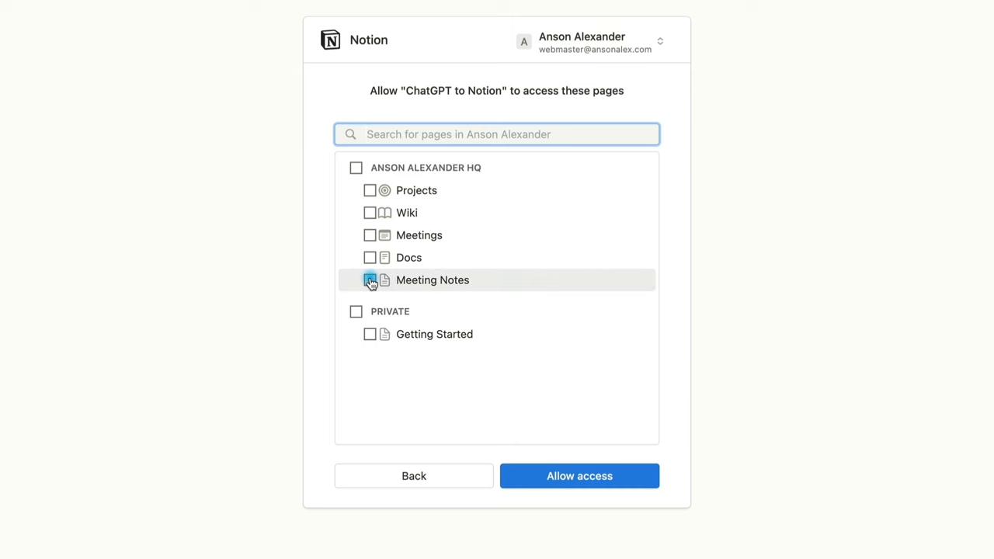
{"action": "left_click", "coordinate": [579, 476]}
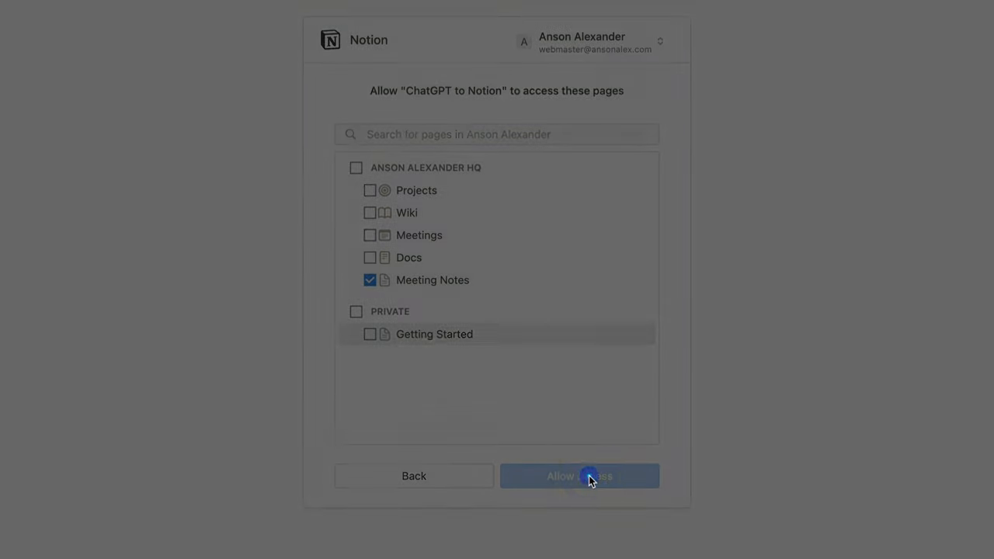
{"action": "left_click", "coordinate": [559, 476]}
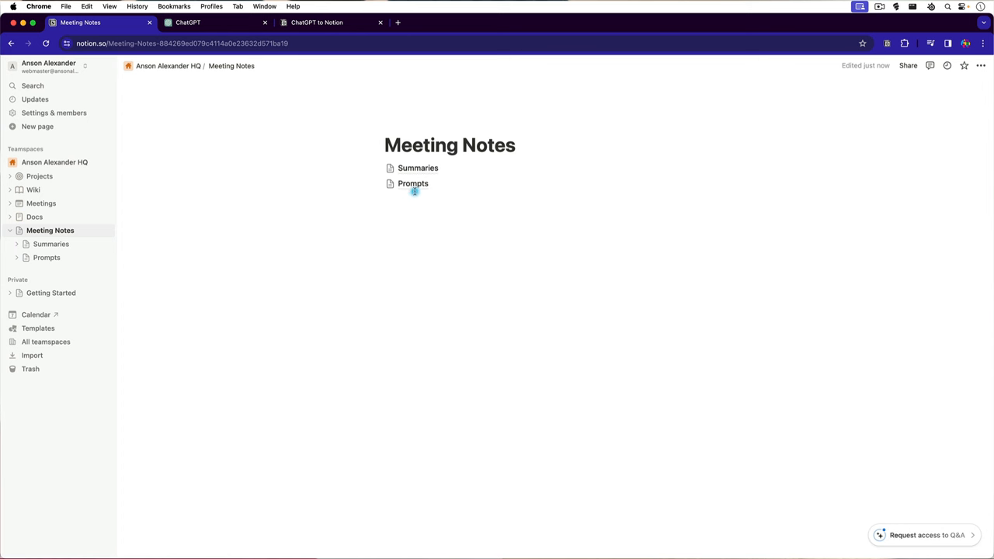
Open the Prompts sub-page and copy its meeting-organization prompt text.
{"action": "left_click", "coordinate": [413, 183]}
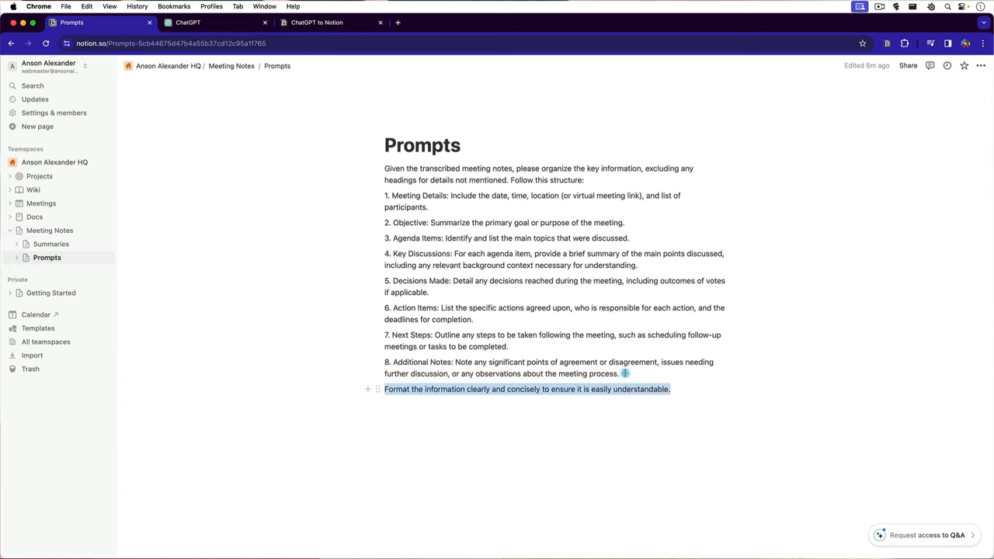
{"action": "right_click", "coordinate": [408, 174]}
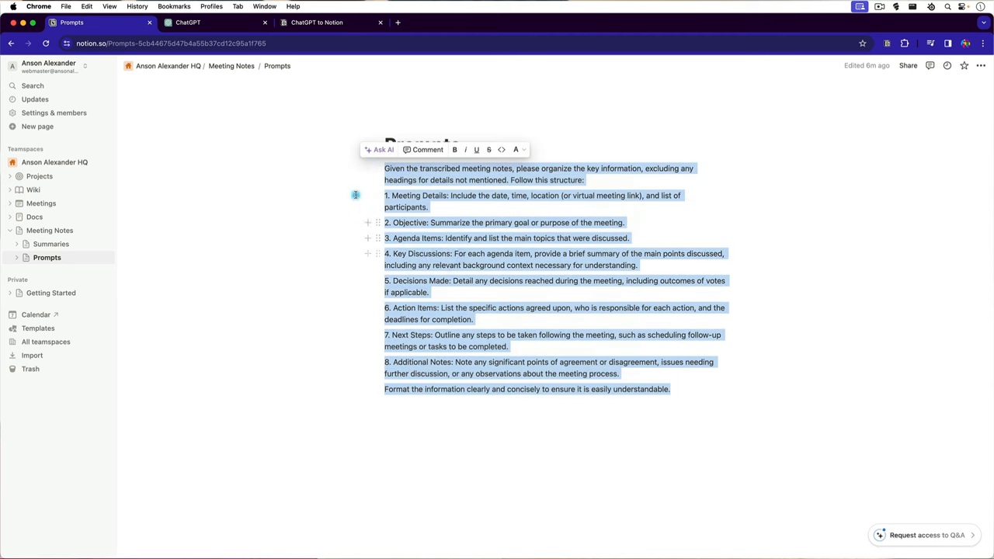
{"action": "left_click", "coordinate": [188, 22]}
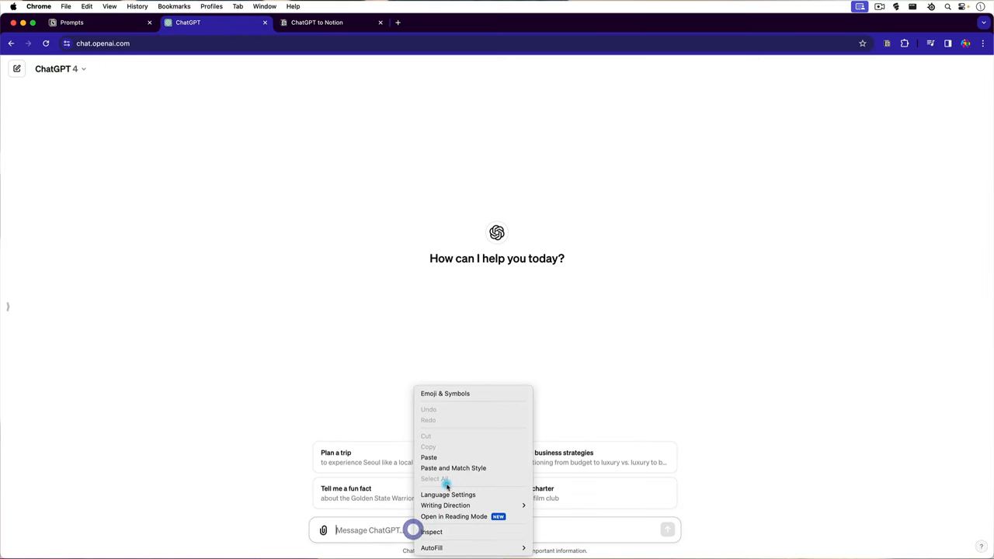
Paste the copied meeting-organization prompt into a new ChatGPT chat and send it.
{"action": "left_click", "coordinate": [429, 457]}
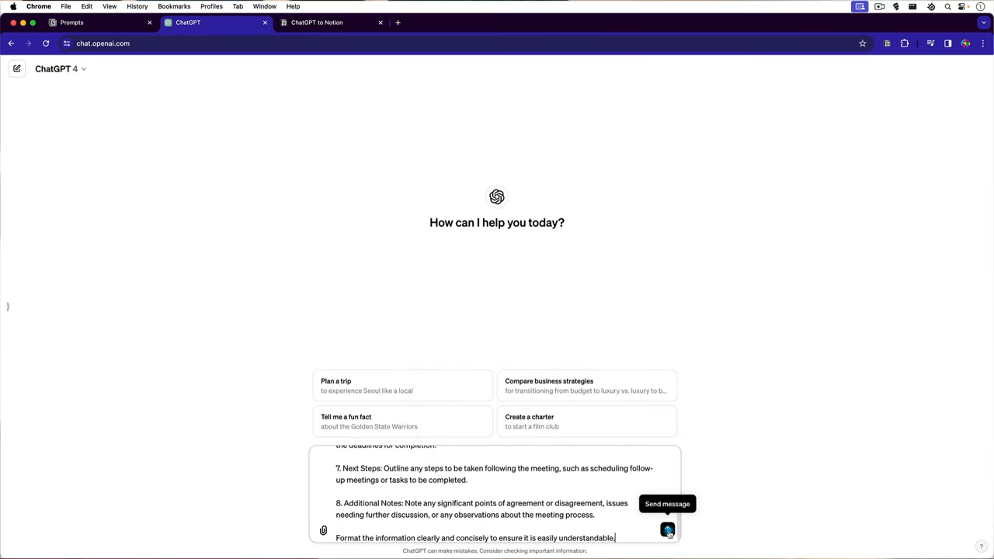
{"action": "left_click", "coordinate": [667, 530]}
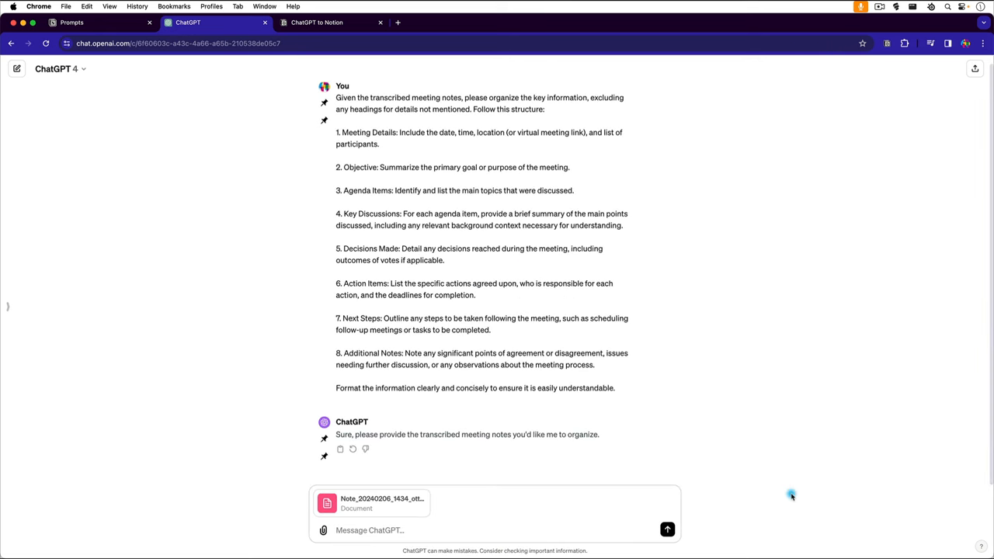
Send the attached Note_20240206_1434_otter.ai.txt transcript and scroll through the resulting summary.
{"action": "left_click", "coordinate": [667, 530]}
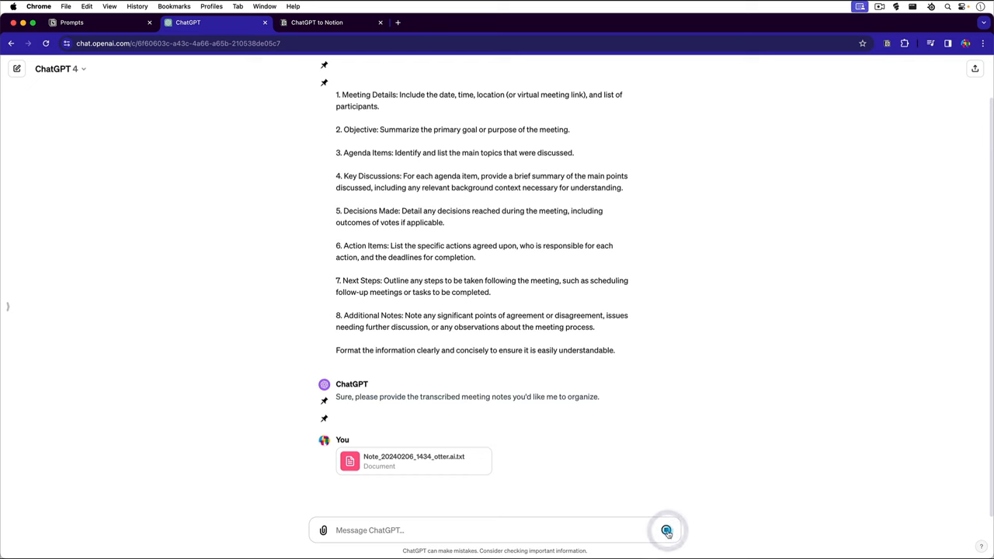
{"action": "left_click", "coordinate": [666, 530]}
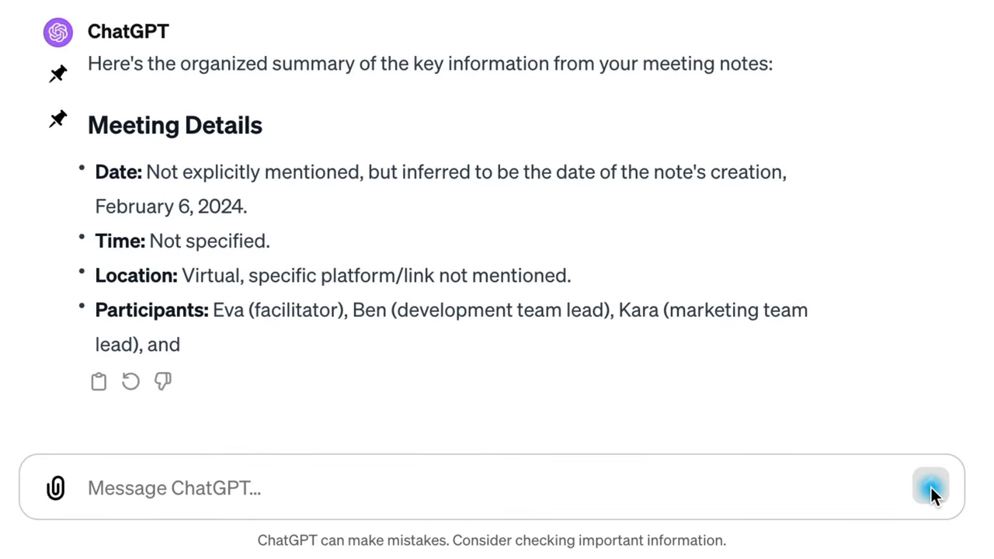
{"action": "scroll", "scroll_direction": "down", "scroll_amount": 3}
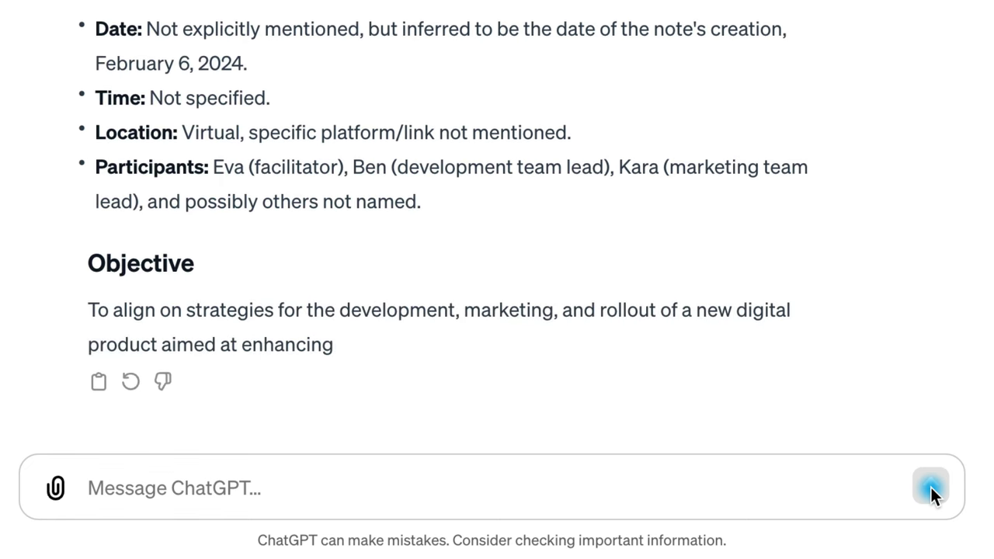
{"action": "scroll", "scroll_direction": "down", "scroll_amount": 3}
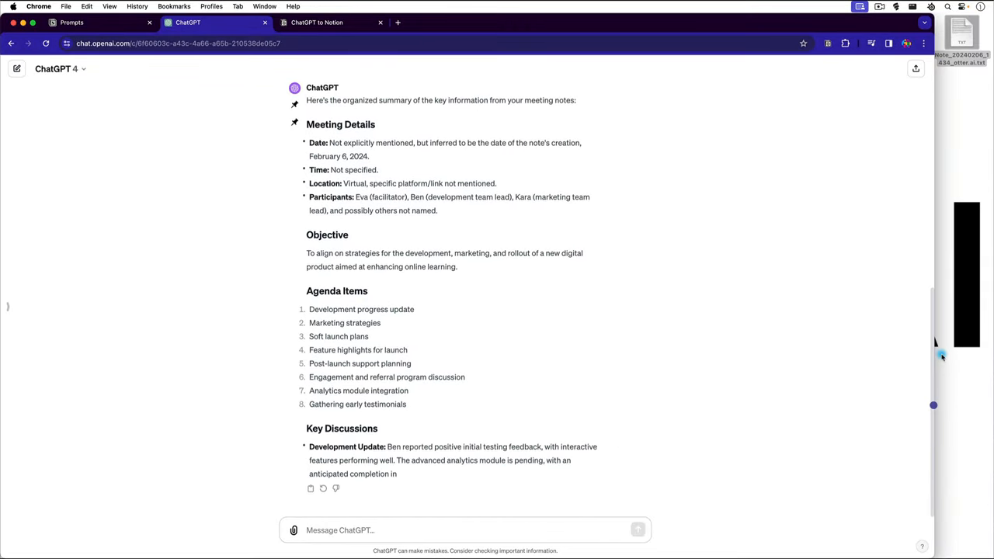
Scroll down through the Otter meeting transcript to review it to the end.
{"action": "scroll", "scroll_direction": "down", "scroll_amount": 3}
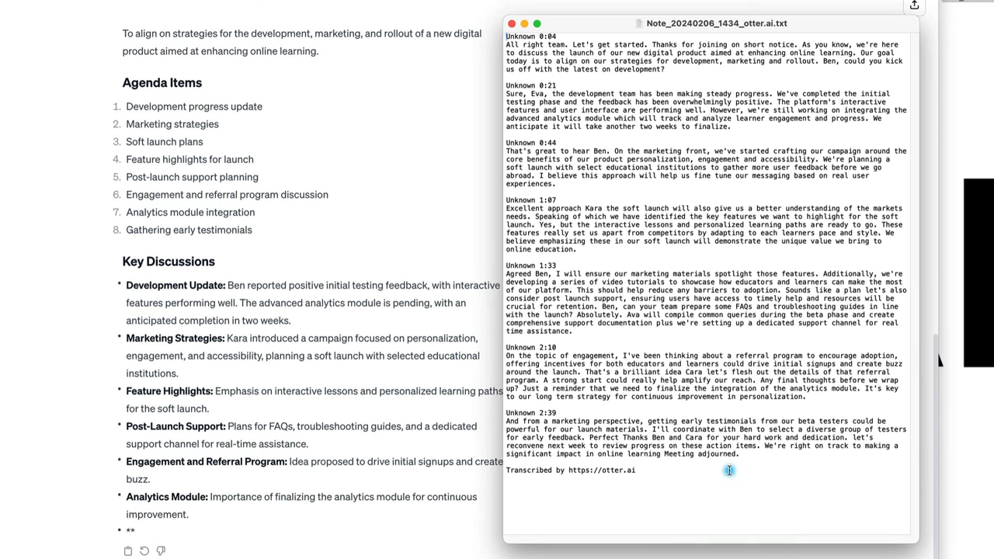
{"action": "scroll", "scroll_direction": "down", "scroll_amount": 3}
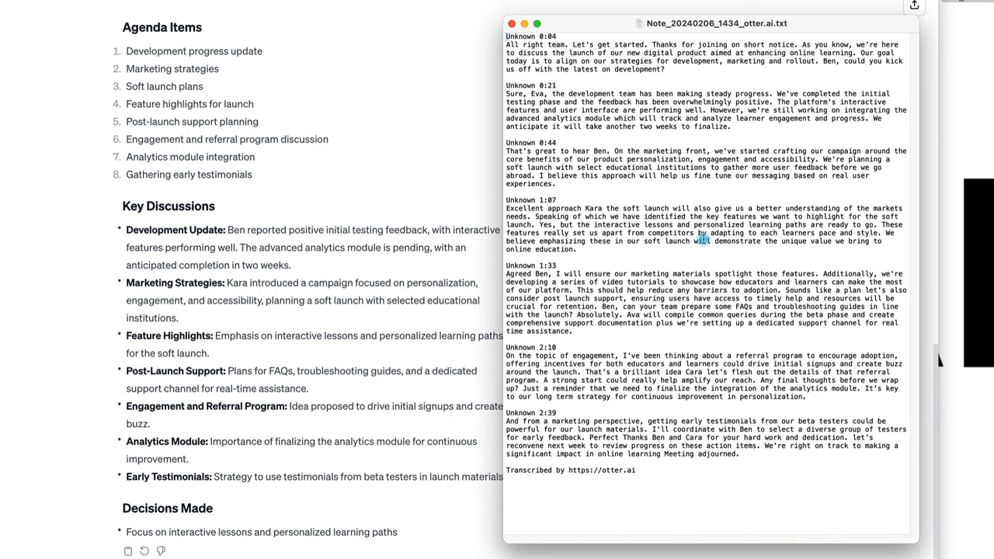
{"action": "scroll", "scroll_direction": "down", "scroll_amount": 3}
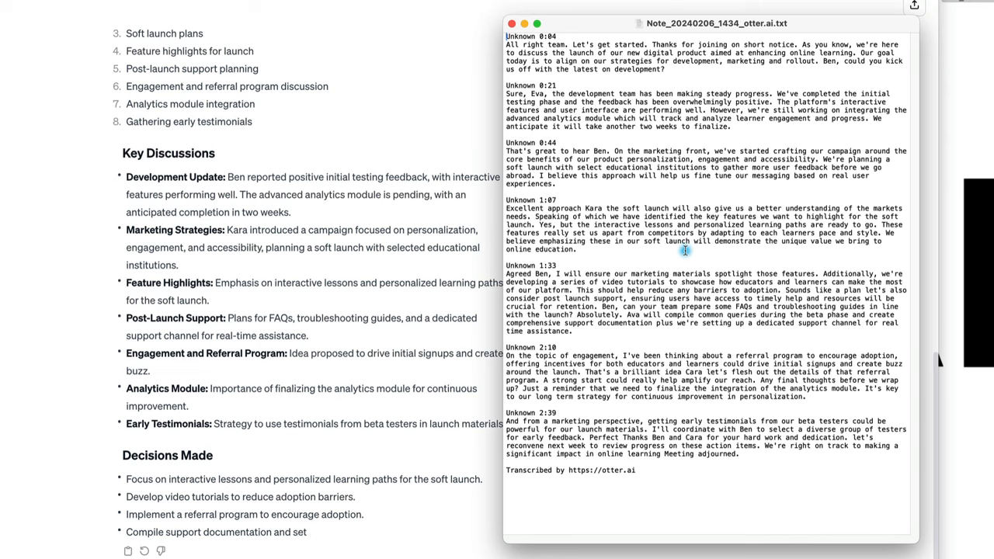
{"action": "scroll", "scroll_direction": "down", "scroll_amount": 3}
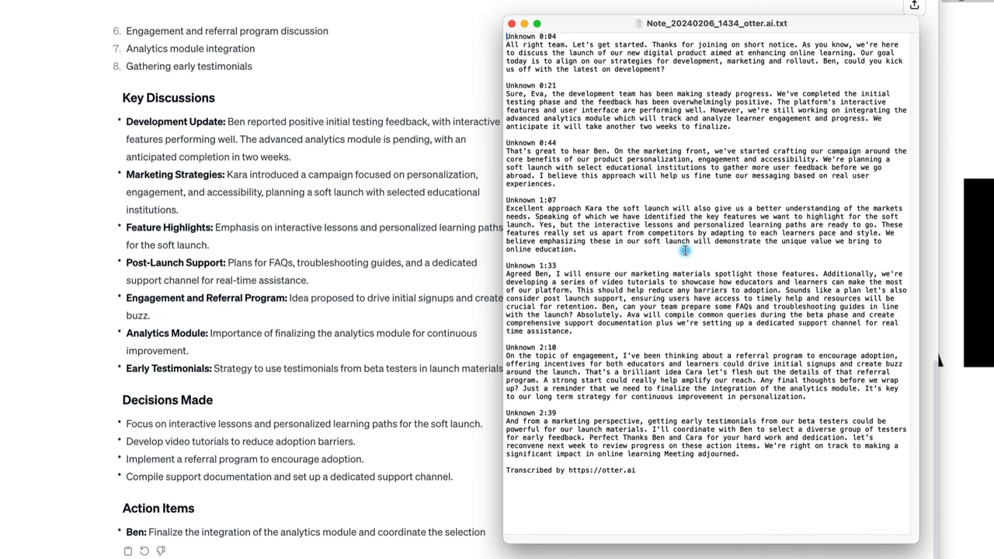
{"action": "scroll", "scroll_direction": "down", "scroll_amount": 3}
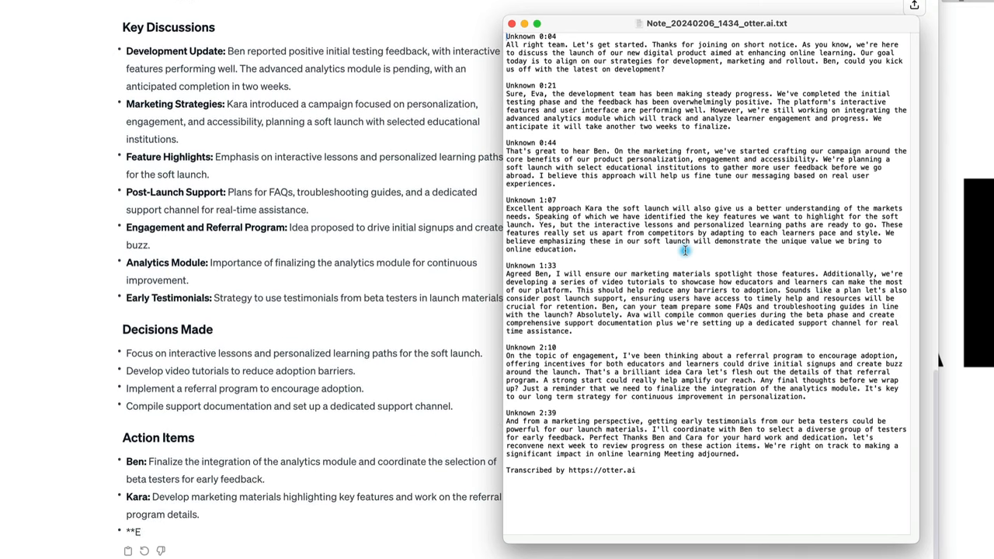
{"action": "scroll", "scroll_direction": "down", "scroll_amount": 3}
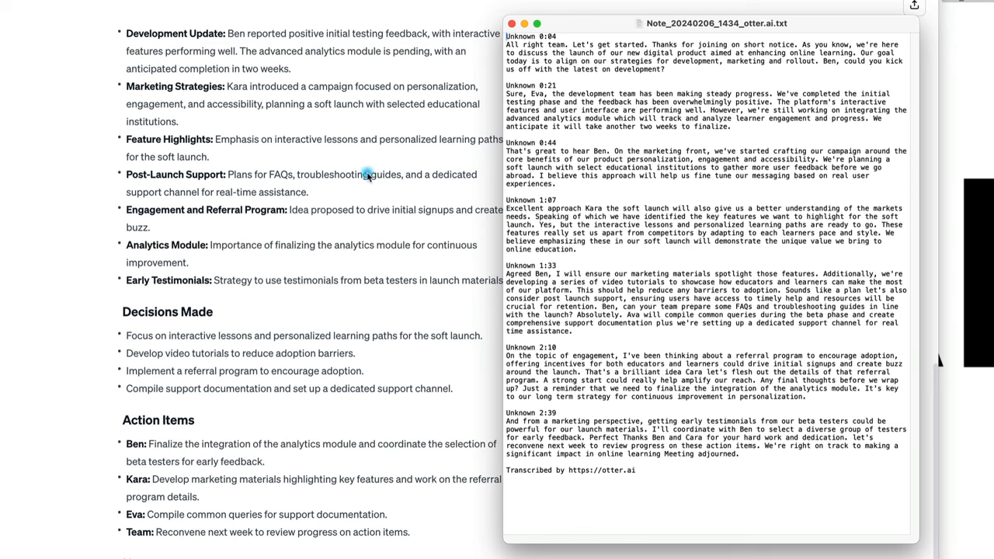
{"action": "scroll", "scroll_direction": "down", "scroll_amount": 3}
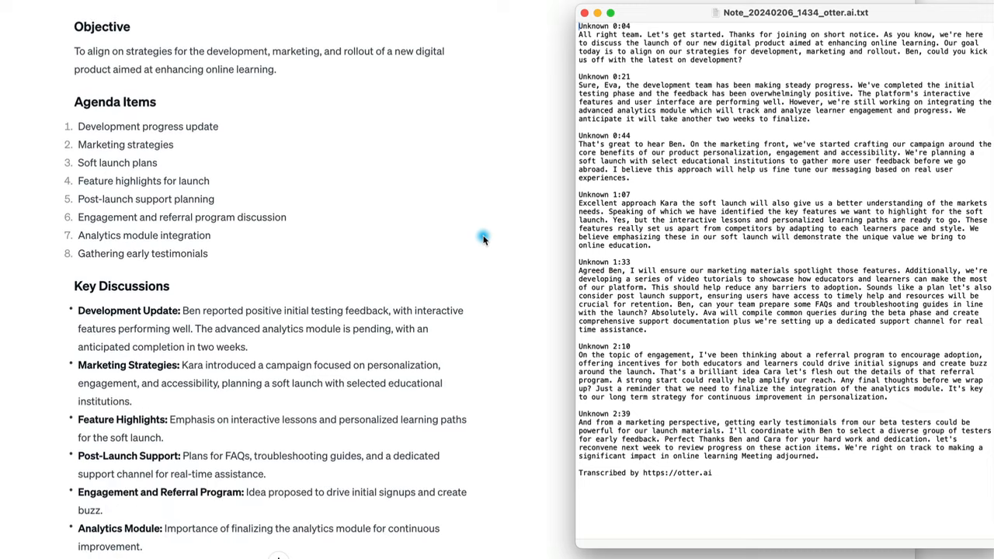
{"action": "scroll", "scroll_direction": "down", "scroll_amount": 3}
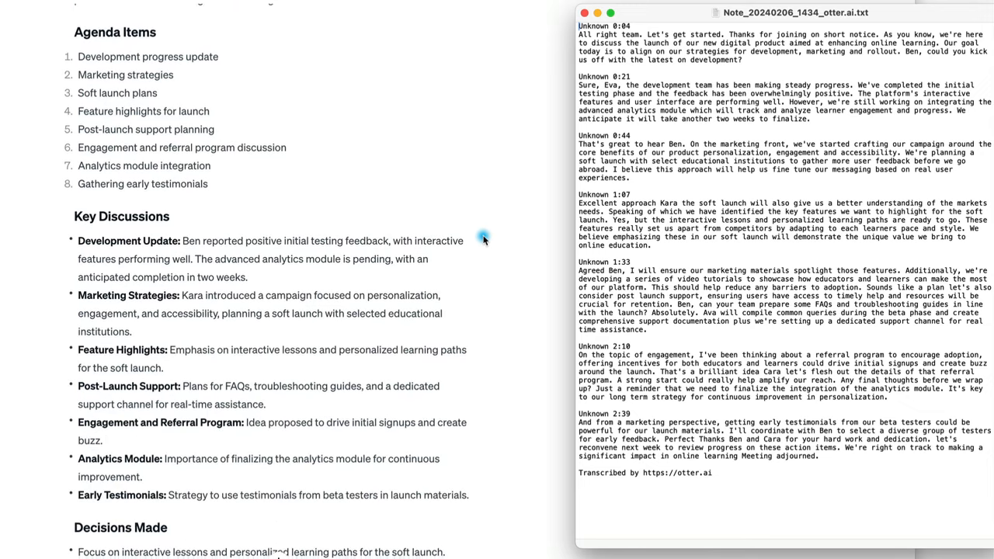
{"action": "scroll", "scroll_direction": "down", "scroll_amount": 3}
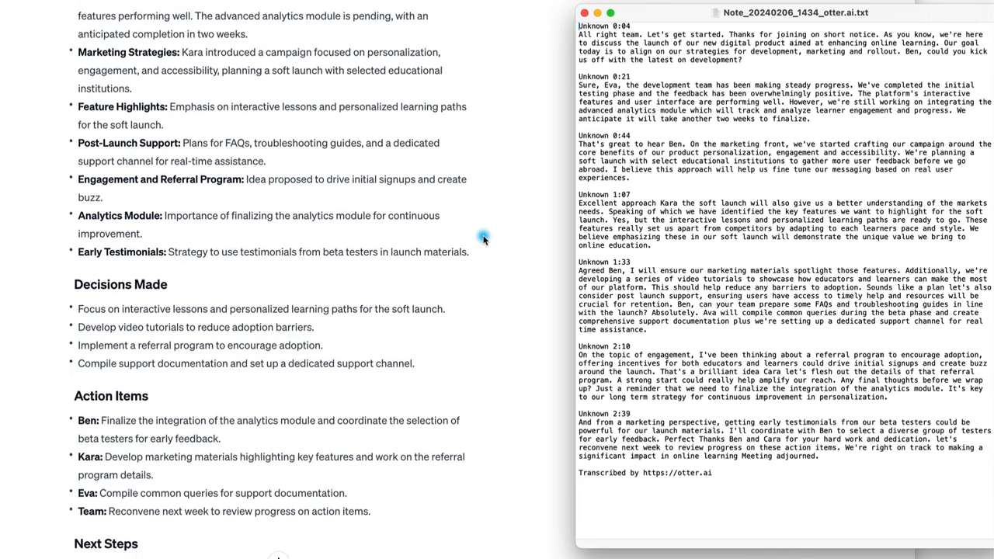
{"action": "scroll", "scroll_direction": "down", "scroll_amount": 3}
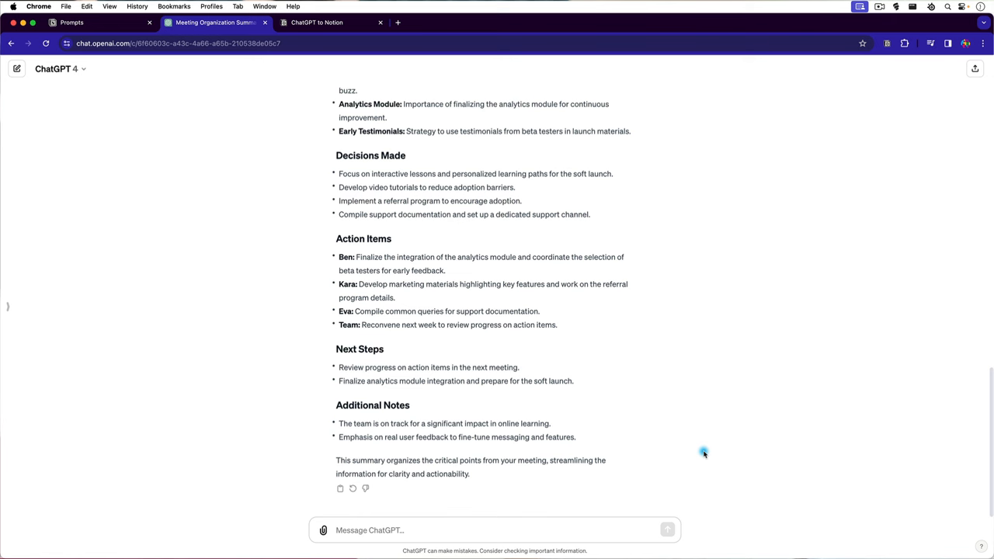
Save the ChatGPT summary answer to the Summaries database via the extension, then return to Notion.
{"action": "scroll", "scroll_direction": "up", "scroll_amount": 3}
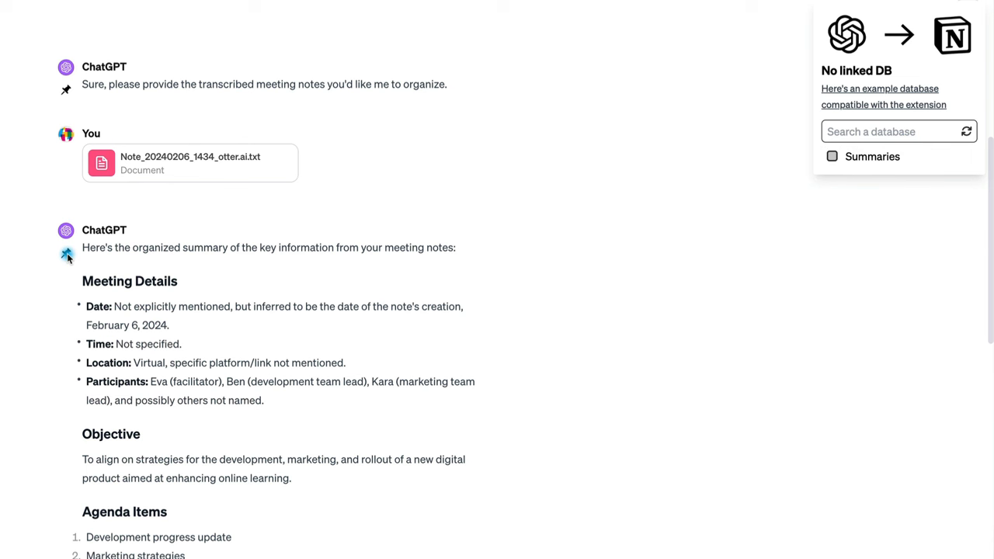
{"action": "mouse_move", "coordinate": [415, 247]}
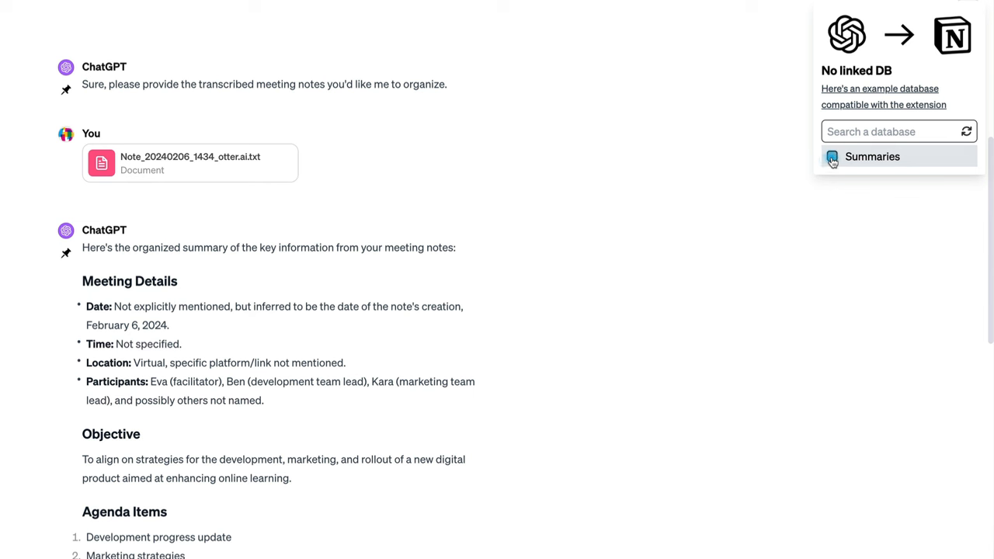
{"action": "left_click", "coordinate": [872, 156]}
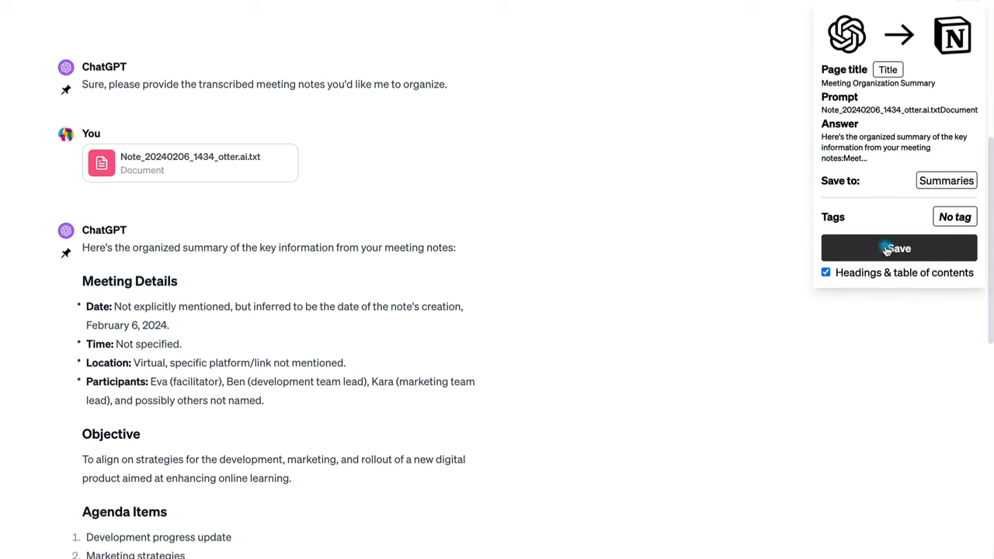
{"action": "left_click", "coordinate": [898, 248]}
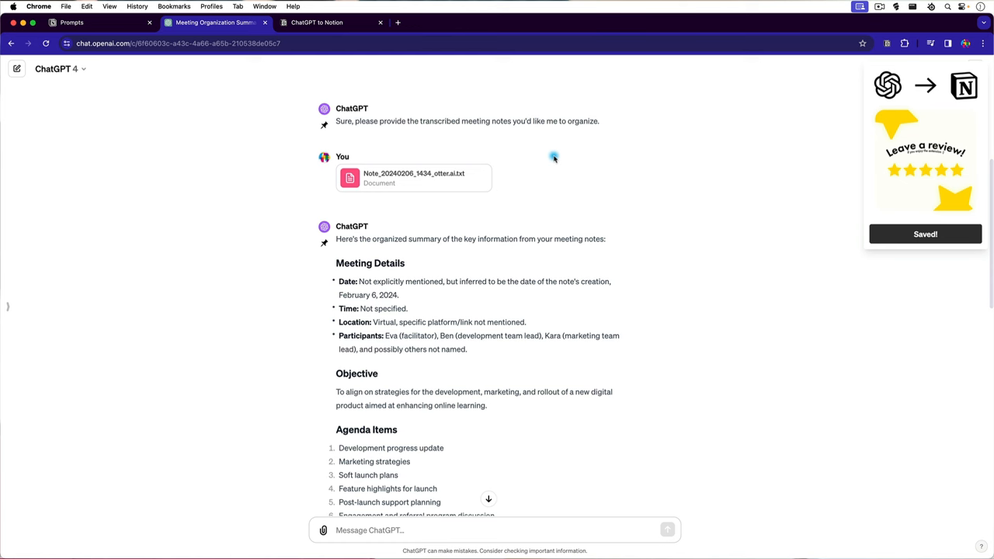
{"action": "left_click", "coordinate": [72, 22]}
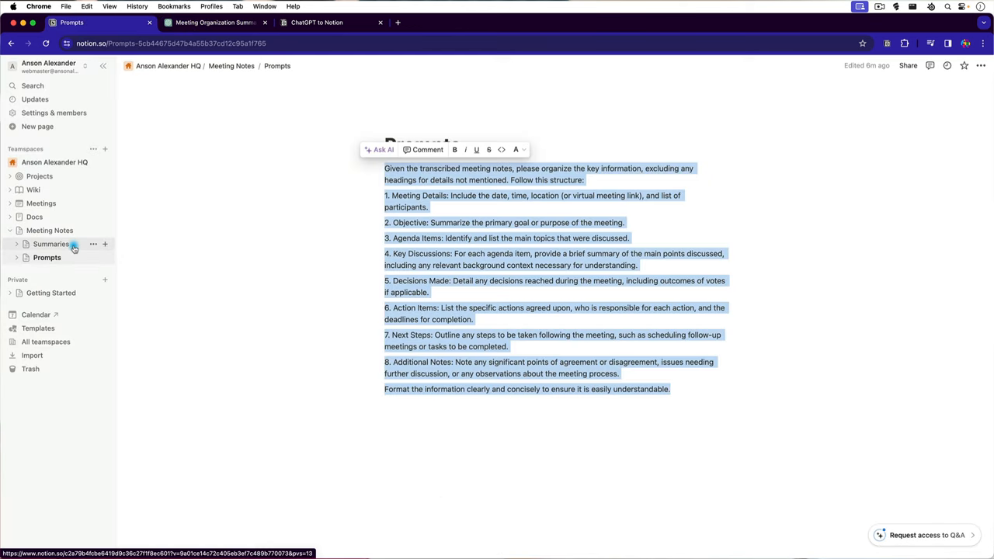
Open the Summaries database and follow the Meeting Organization Summary row's ChatGPT link.
{"action": "left_click", "coordinate": [51, 244]}
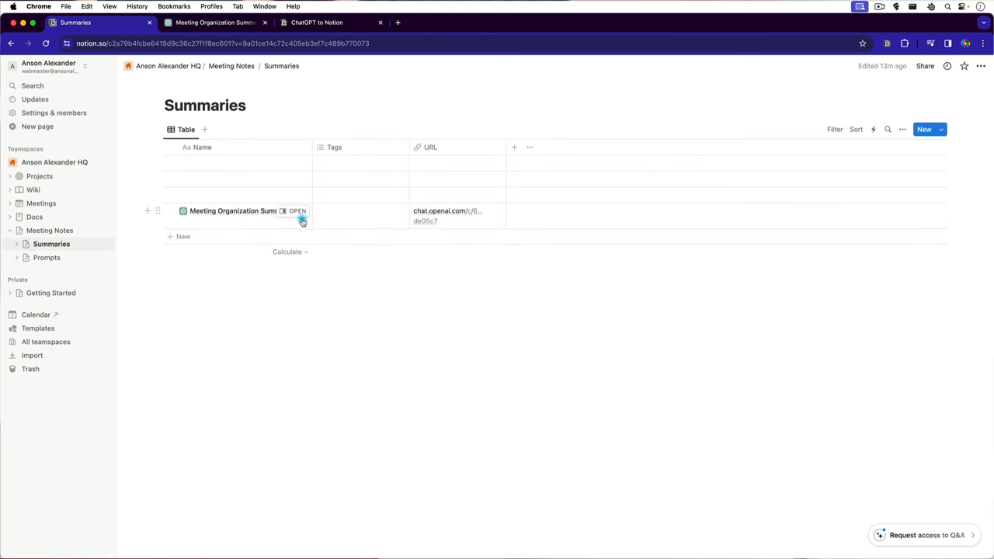
{"action": "left_click", "coordinate": [446, 211]}
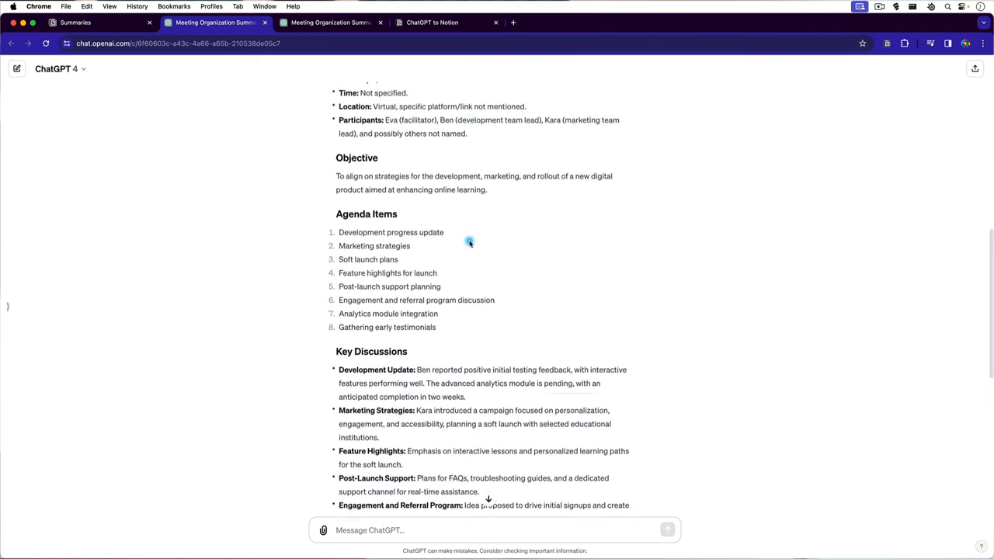
Save the entire ChatGPT chat to Summaries with the ChatGPT to Notion extension.
{"action": "scroll", "scroll_direction": "down", "scroll_amount": 3}
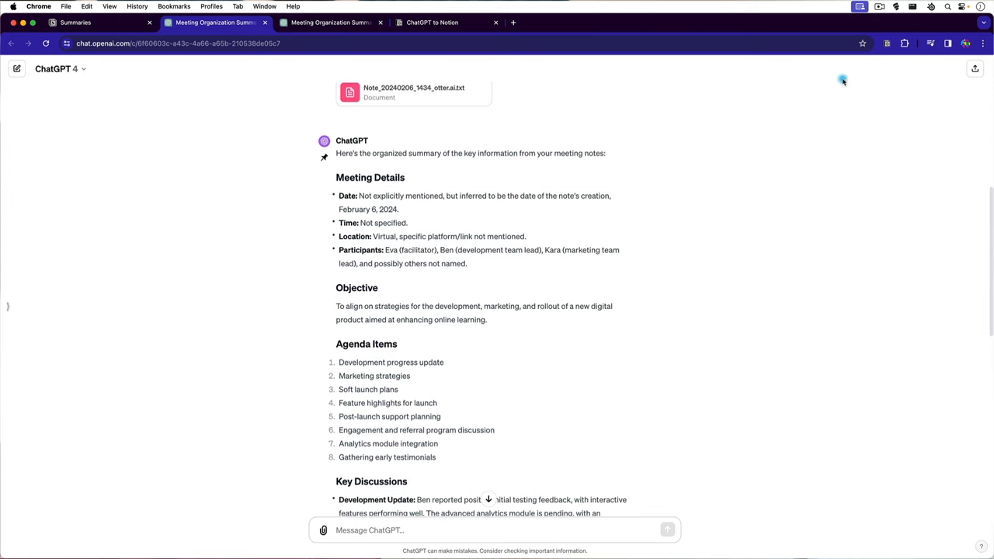
{"action": "left_click", "coordinate": [760, 93]}
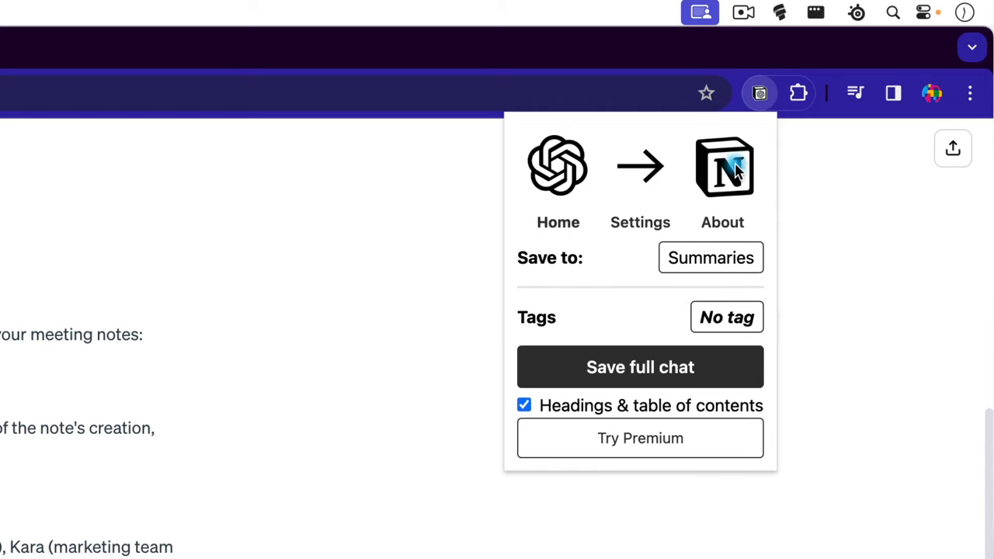
{"action": "mouse_move", "coordinate": [684, 367]}
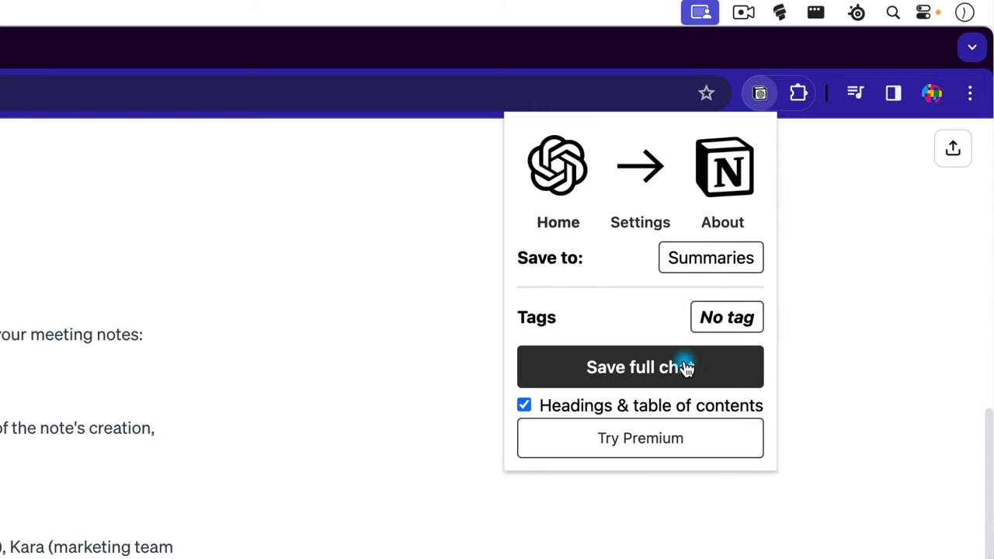
{"action": "left_click", "coordinate": [640, 367]}
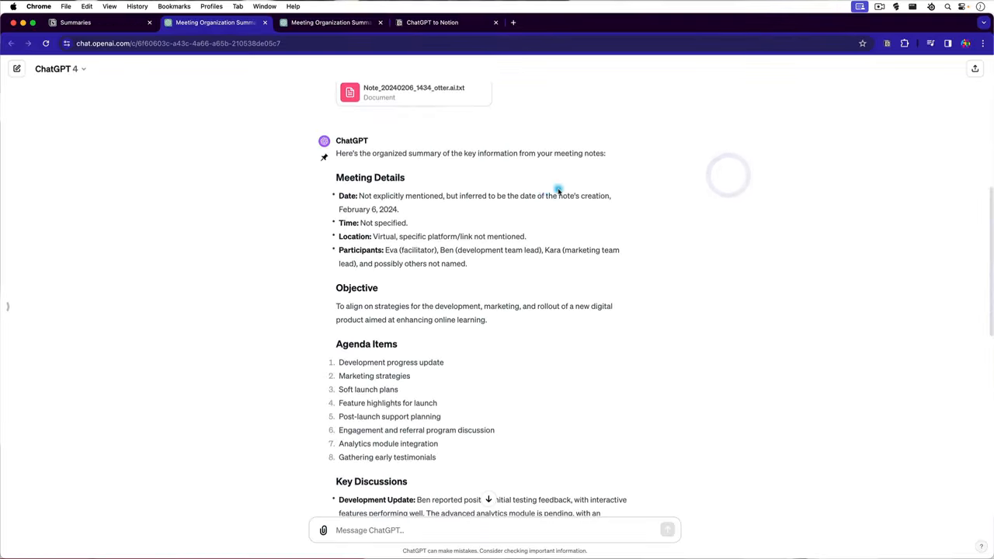
Select the meeting summary text in ChatGPT and go back to the Notion Summaries table.
{"action": "scroll", "scroll_direction": "down", "scroll_amount": 3}
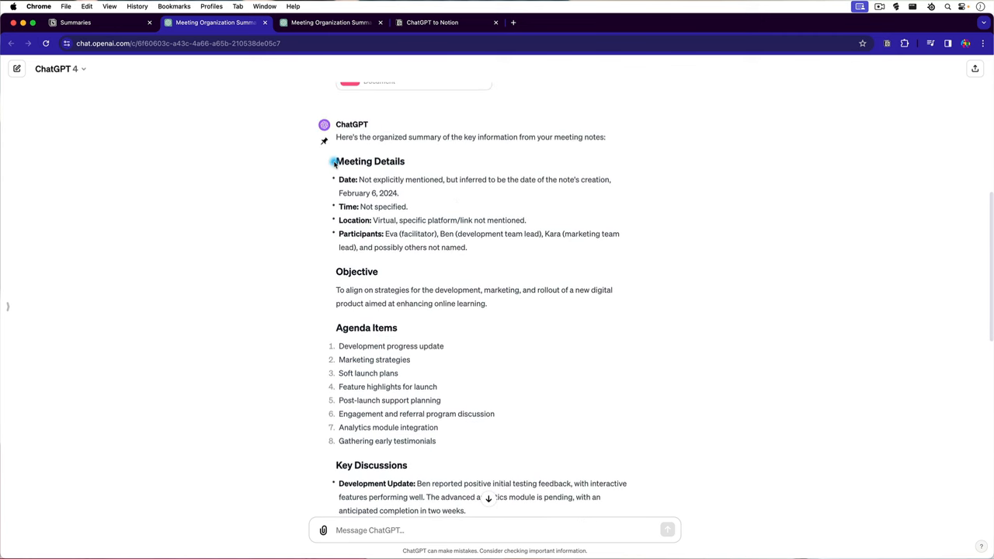
{"action": "scroll", "scroll_direction": "down", "scroll_amount": 3}
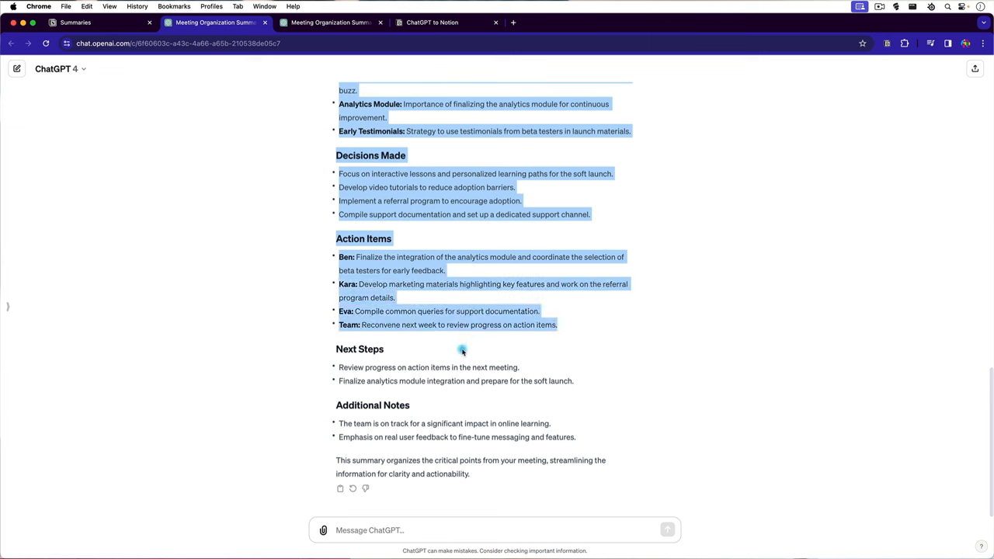
{"action": "left_click_drag", "start_coordinate": [462, 350], "coordinate": [462, 413]}
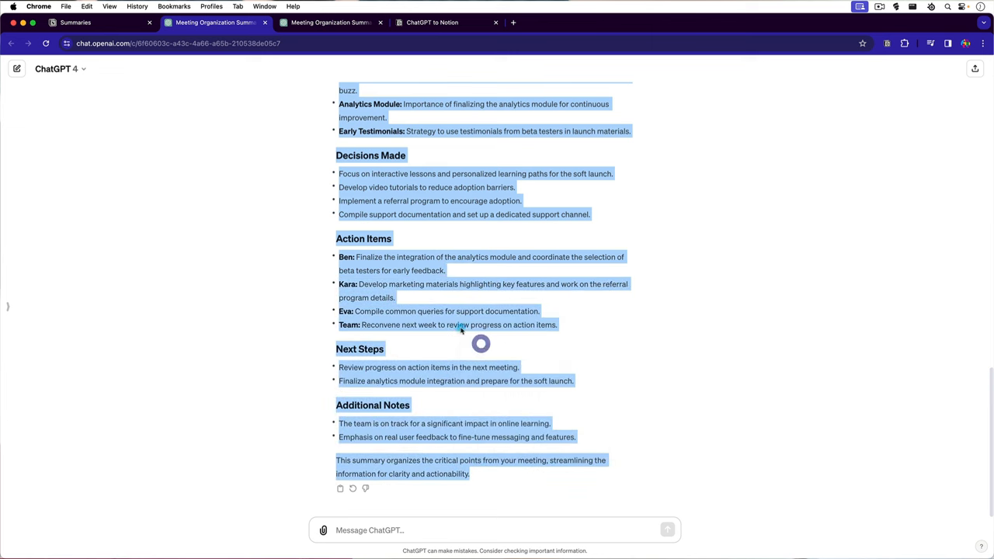
{"action": "left_click", "coordinate": [74, 22]}
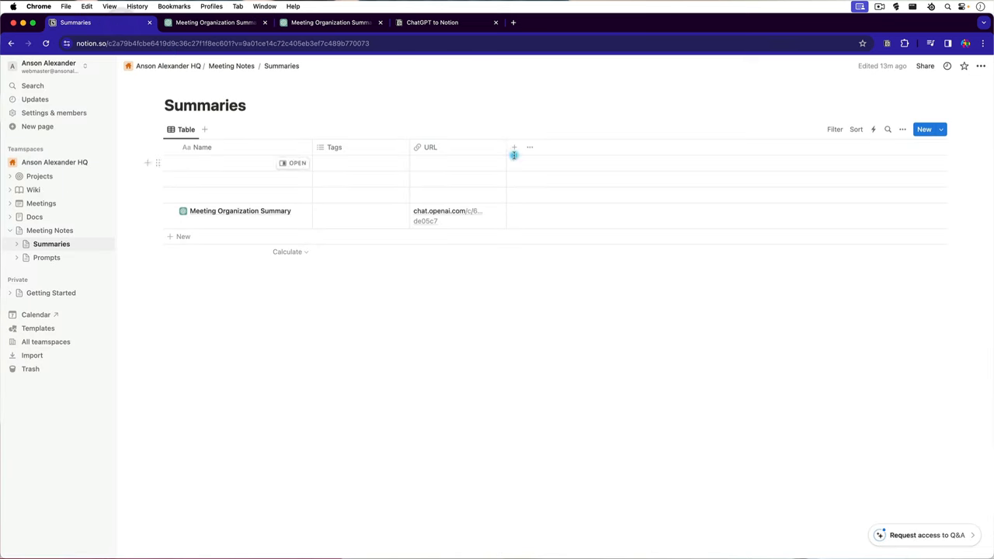
Add a new Text column to the Summaries table and name it Summaries.
{"action": "left_click", "coordinate": [514, 147]}
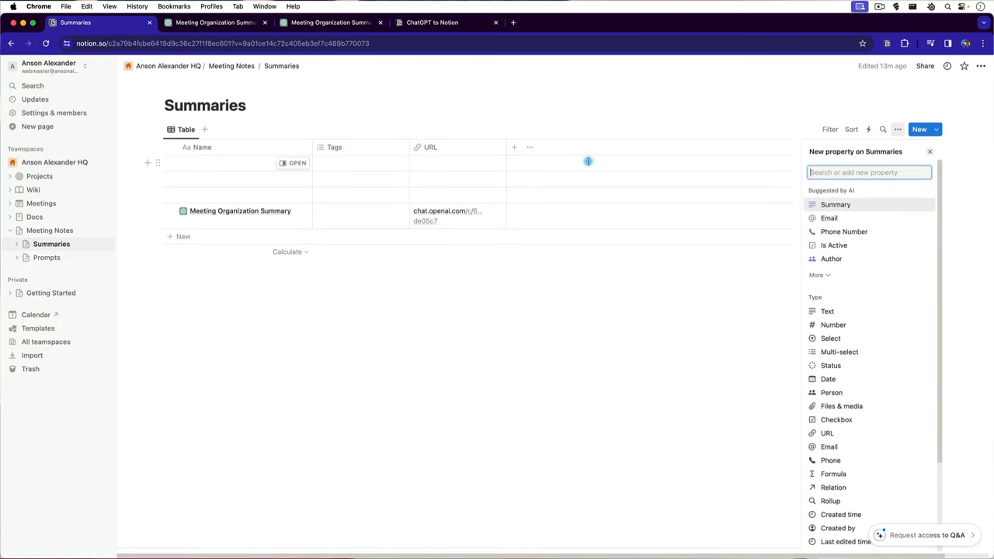
{"action": "left_click", "coordinate": [827, 311]}
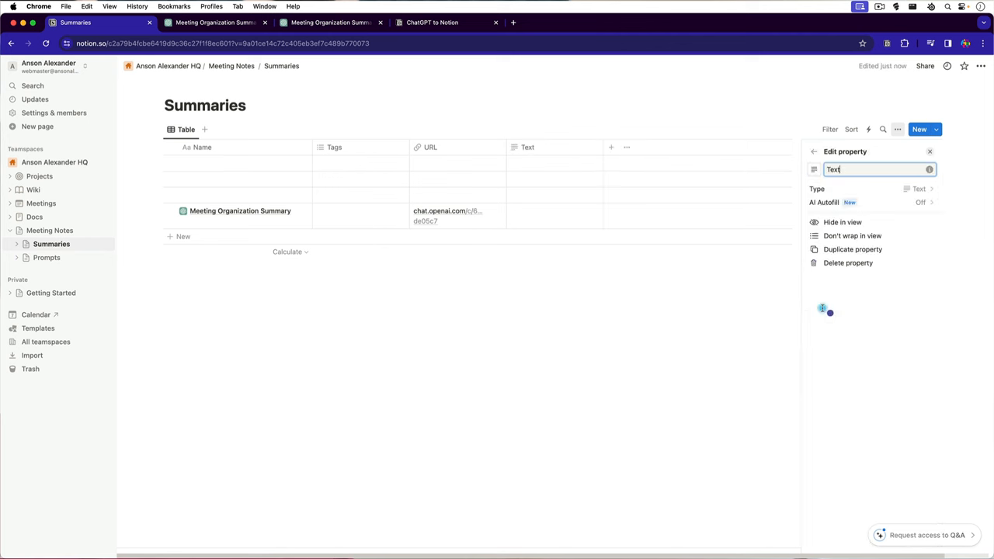
{"action": "left_click", "coordinate": [527, 147]}
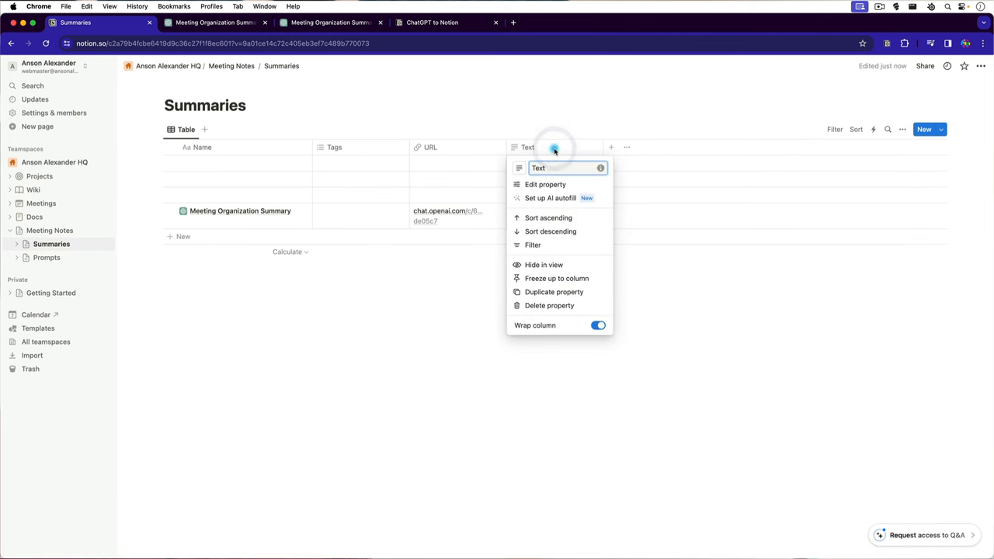
{"action": "type", "text": "Summaries"}
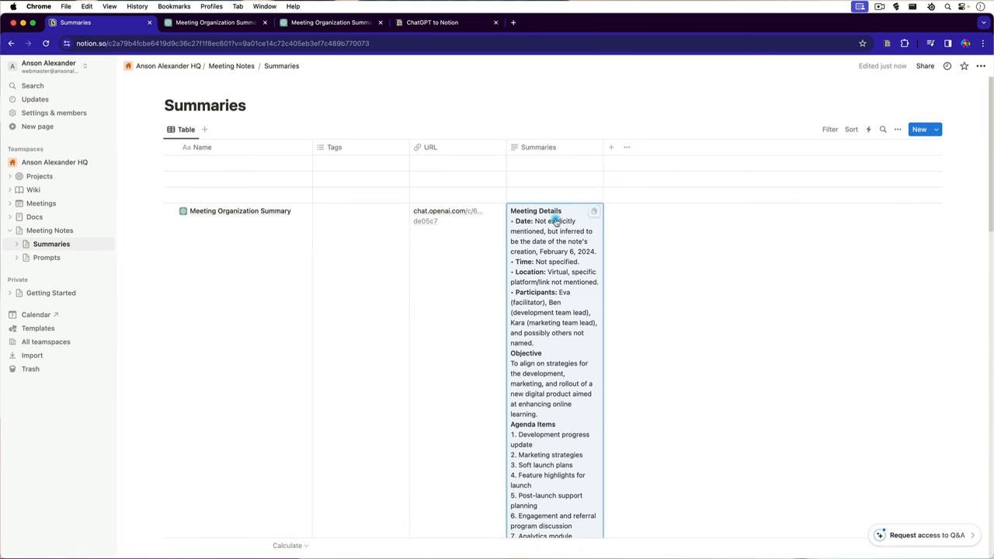
{"action": "scroll", "scroll_direction": "down", "scroll_amount": 3}
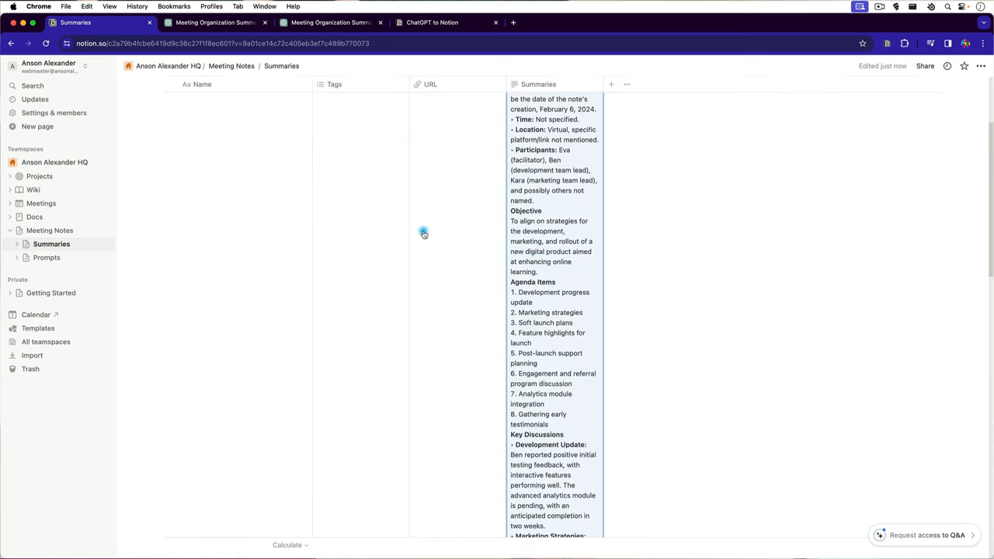
{"action": "scroll", "scroll_direction": "down", "scroll_amount": 3}
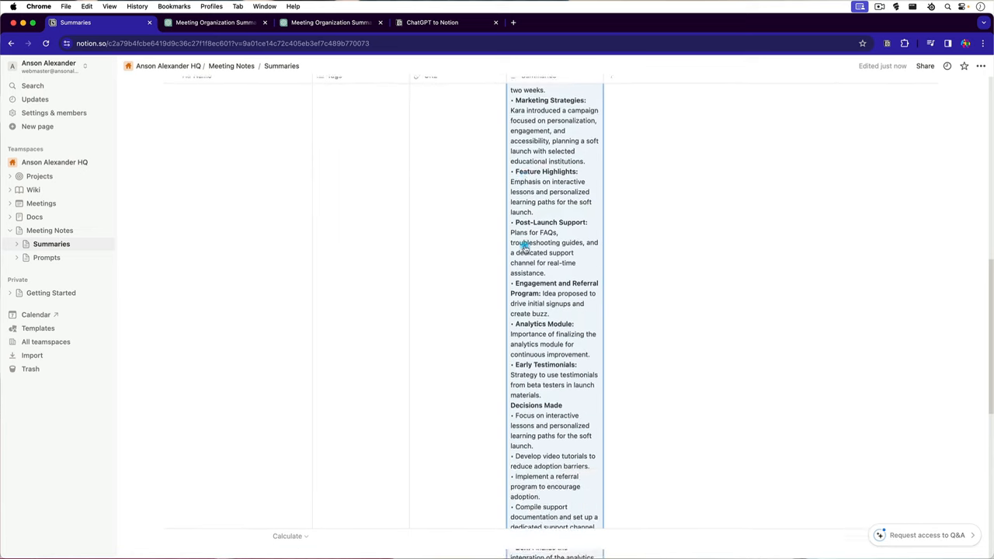